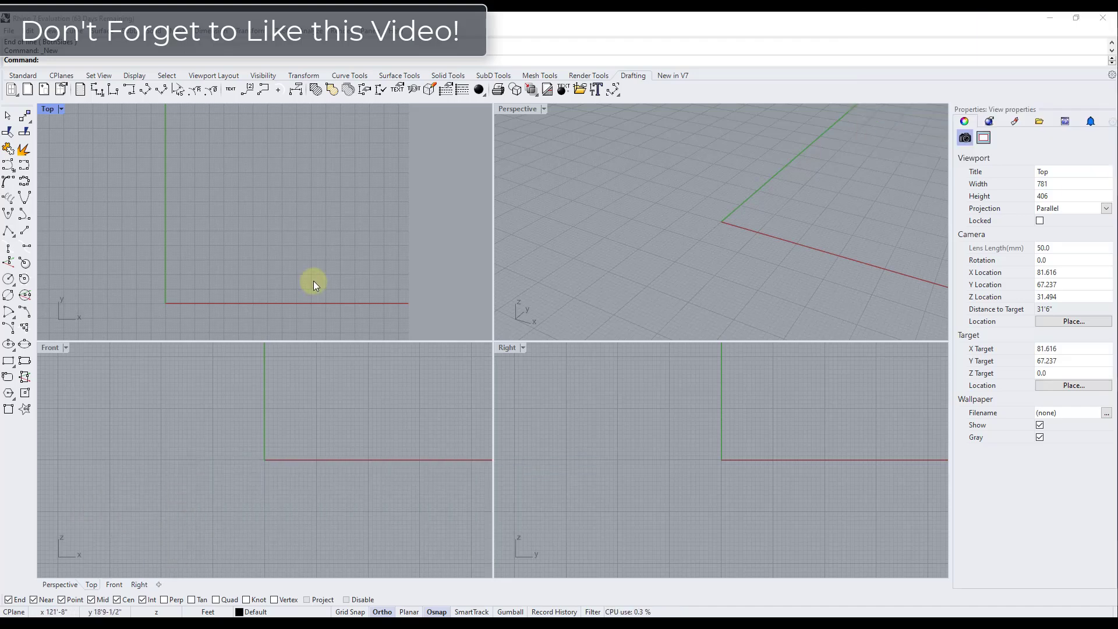
{"action": "mouse_move", "coordinate": [267, 264]}
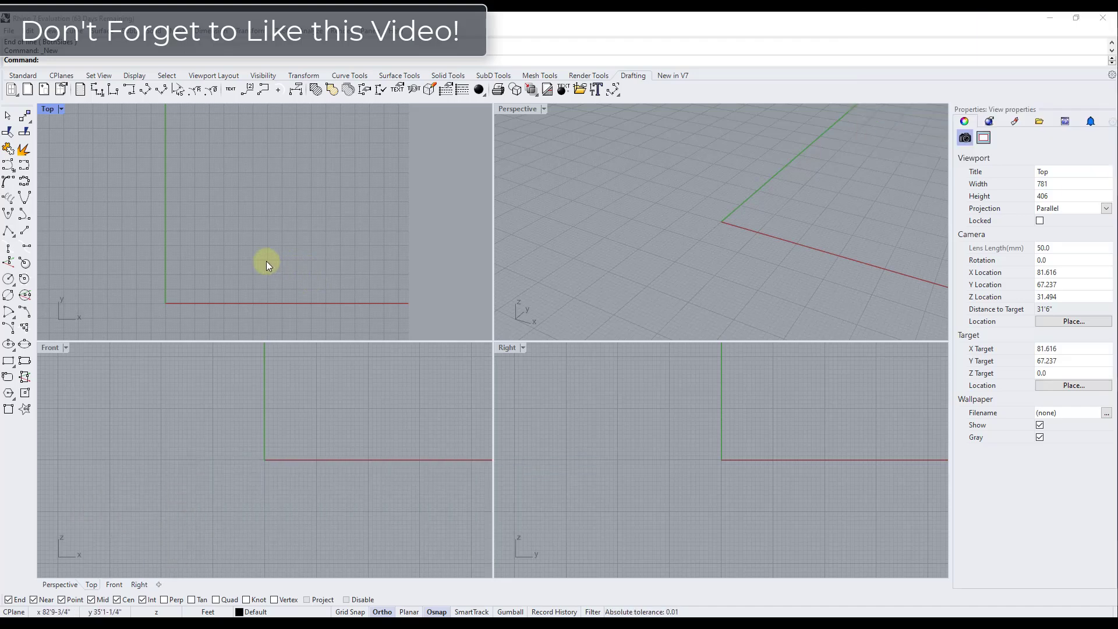
{"action": "mouse_move", "coordinate": [276, 258]}
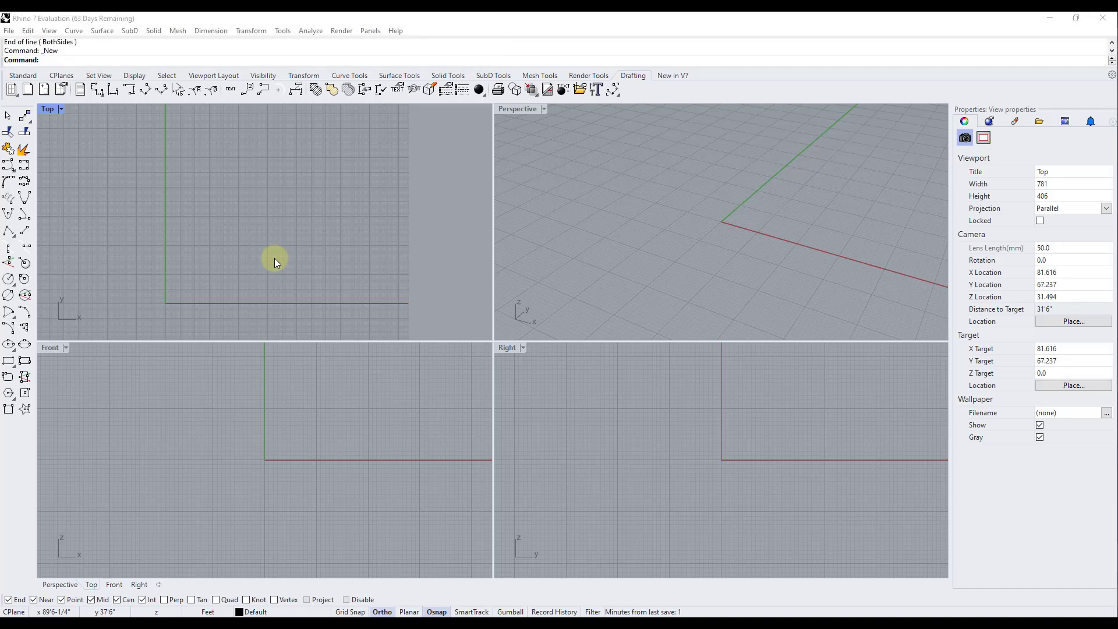
{"action": "mouse_move", "coordinate": [279, 248]}
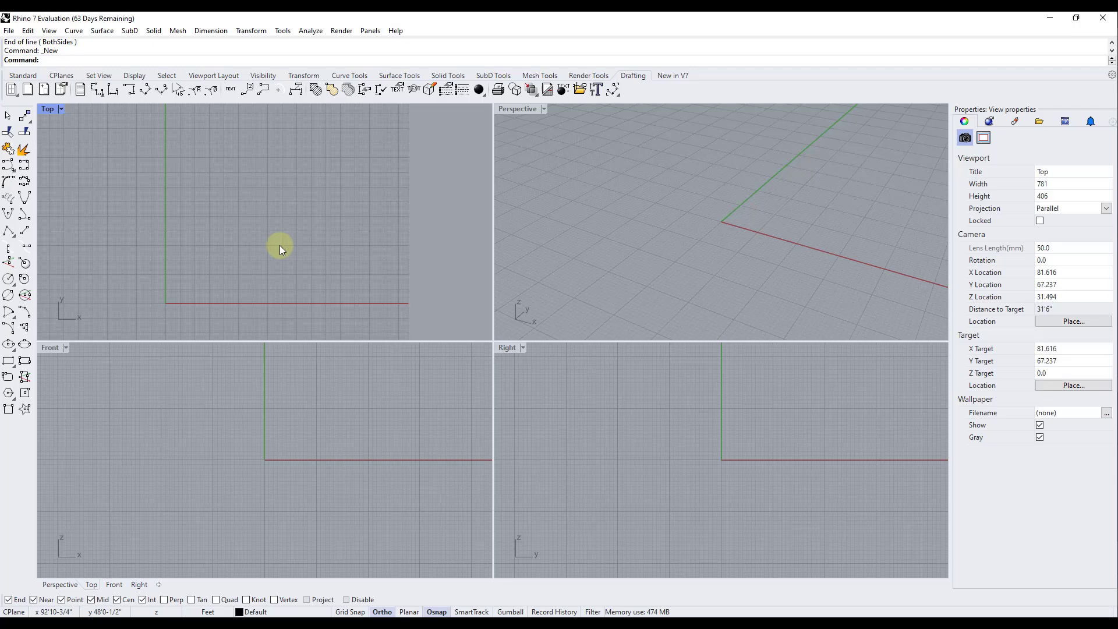
{"action": "mouse_move", "coordinate": [276, 248]}
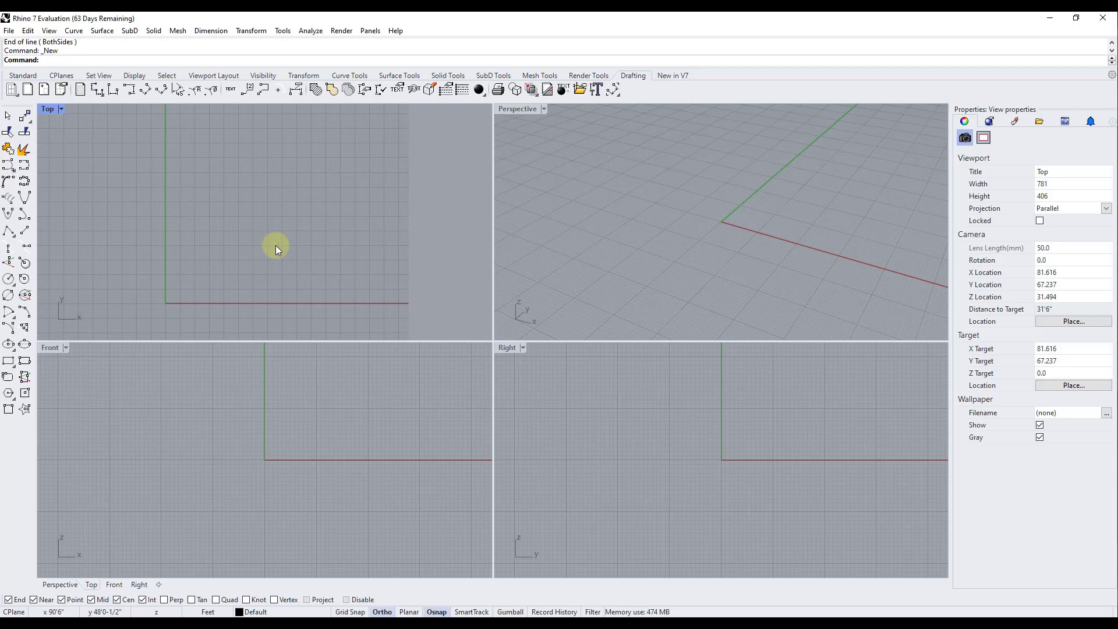
Step: Run Picture and select the example floor plan PNG from large-thumbnail view
{"action": "type", "text": "Picture"}
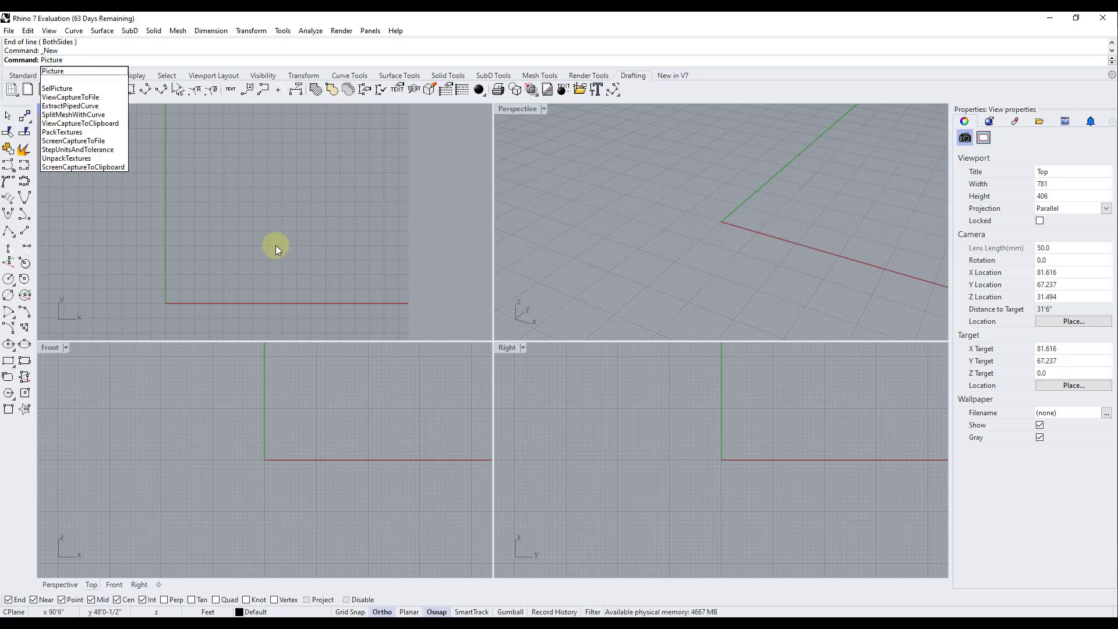
{"action": "left_click", "coordinate": [57, 88]}
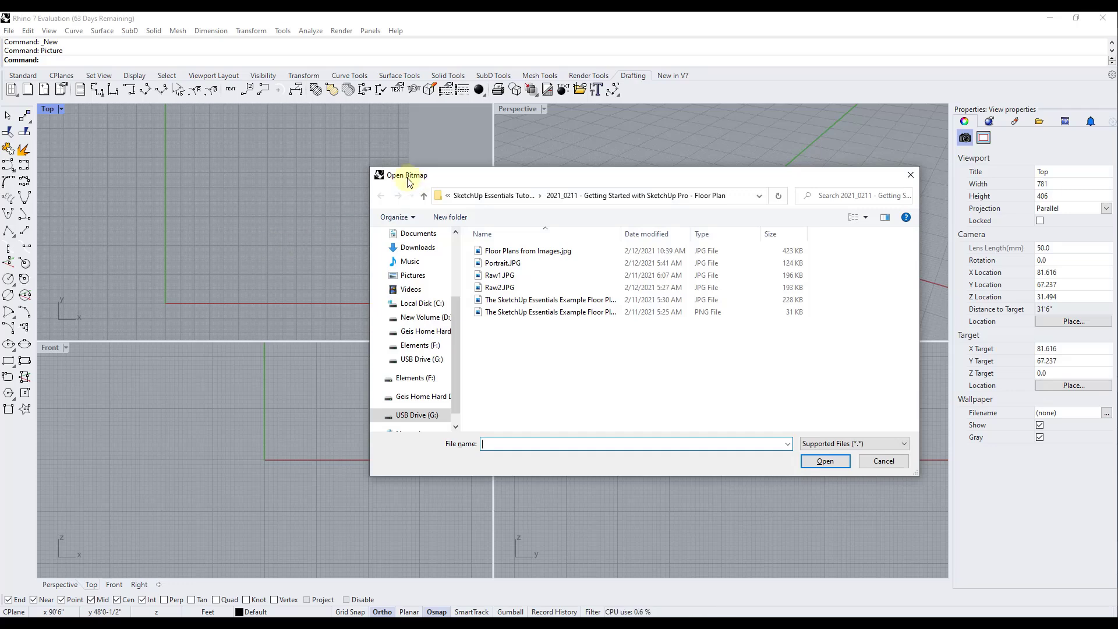
{"action": "mouse_move", "coordinate": [572, 371]}
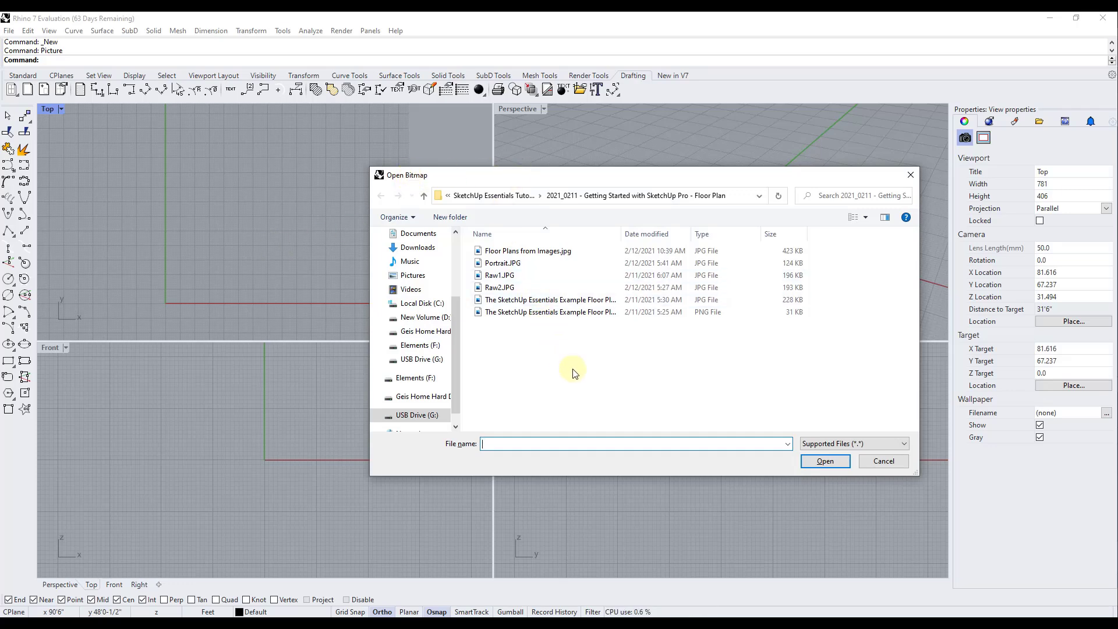
{"action": "mouse_move", "coordinate": [628, 237]}
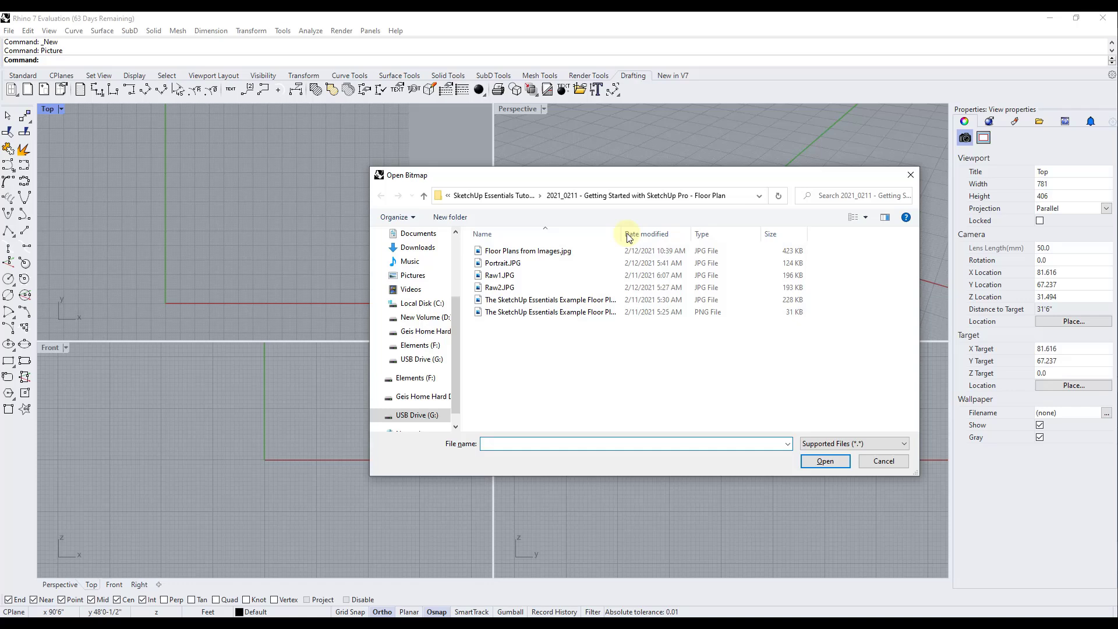
{"action": "right_click", "coordinate": [641, 350]}
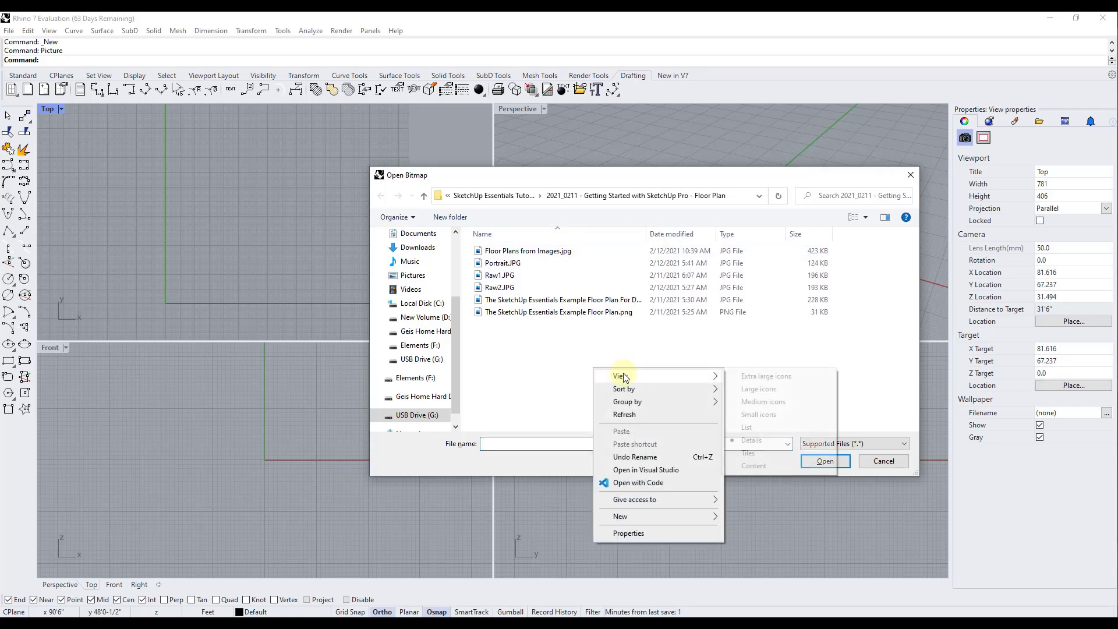
{"action": "left_click", "coordinate": [758, 388]}
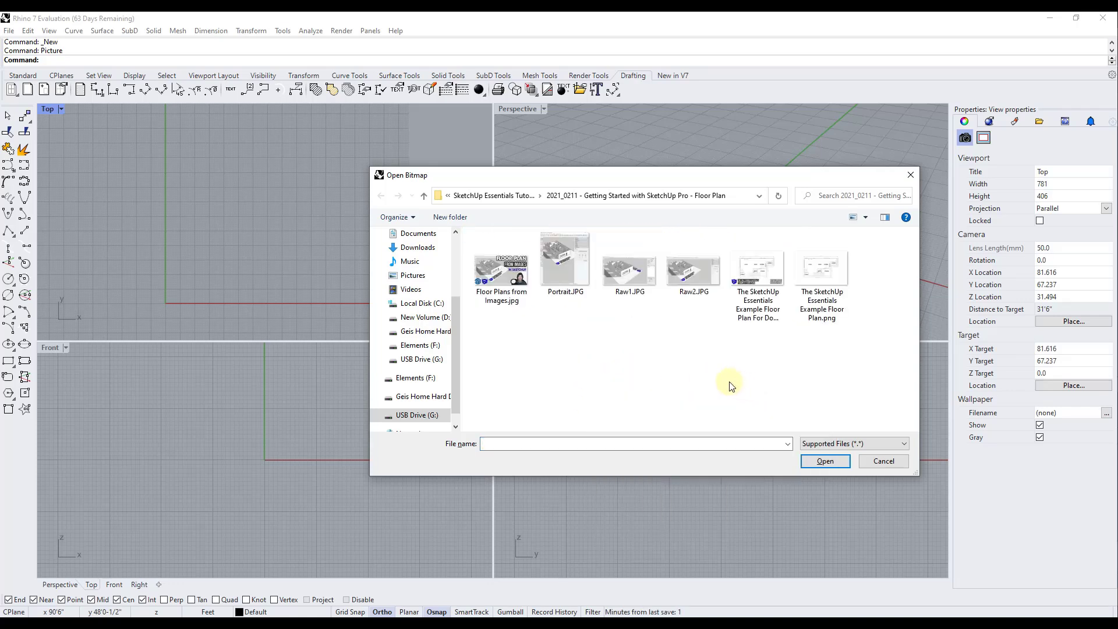
{"action": "left_click", "coordinate": [821, 266]}
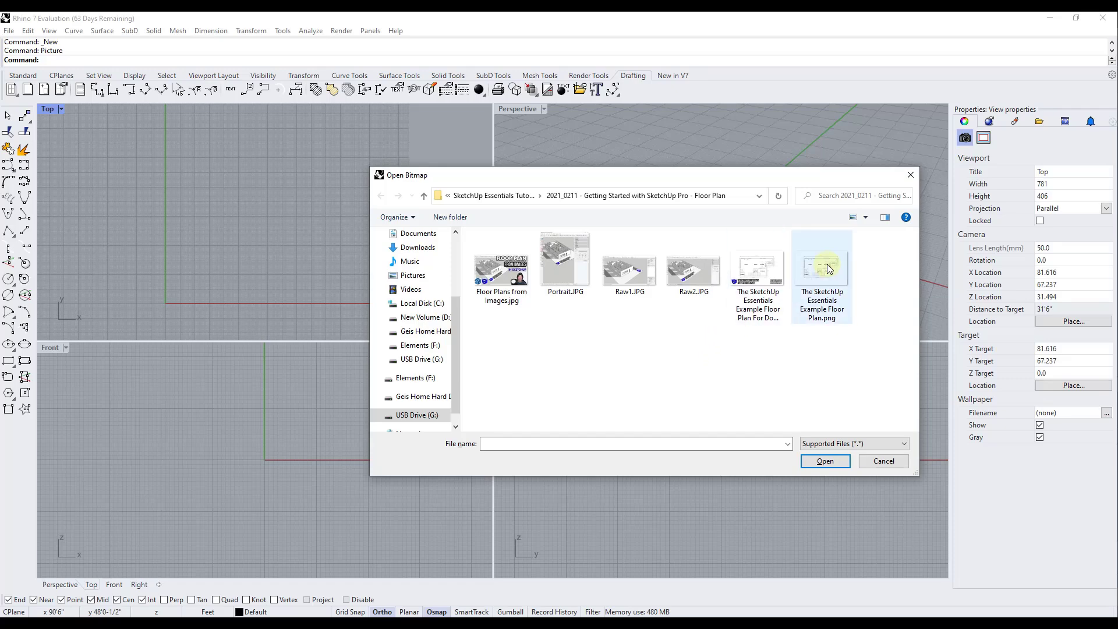
{"action": "mouse_move", "coordinate": [822, 267]}
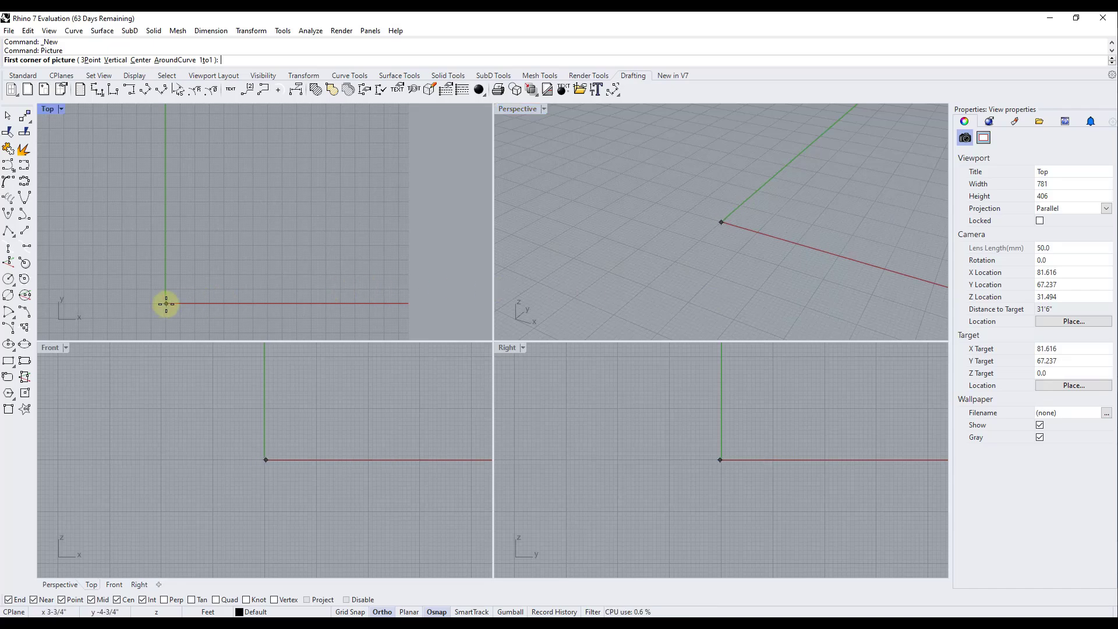
{"action": "mouse_move", "coordinate": [203, 278]}
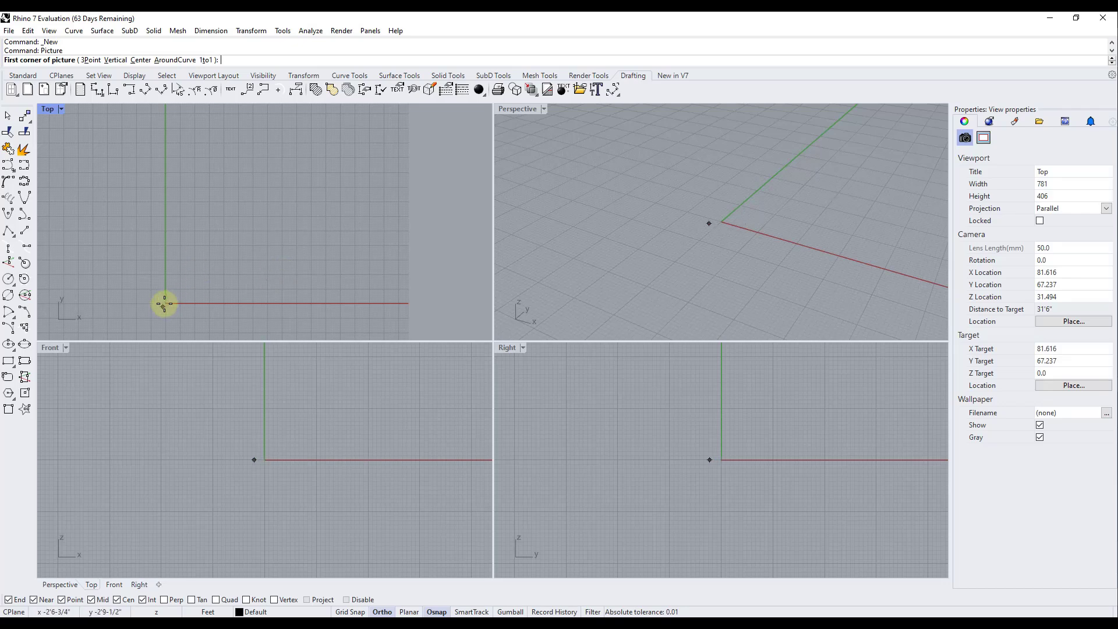
Step: Place the floor plan picture from the origin to its opposite corner, then zoom in
{"action": "left_click", "coordinate": [165, 302]}
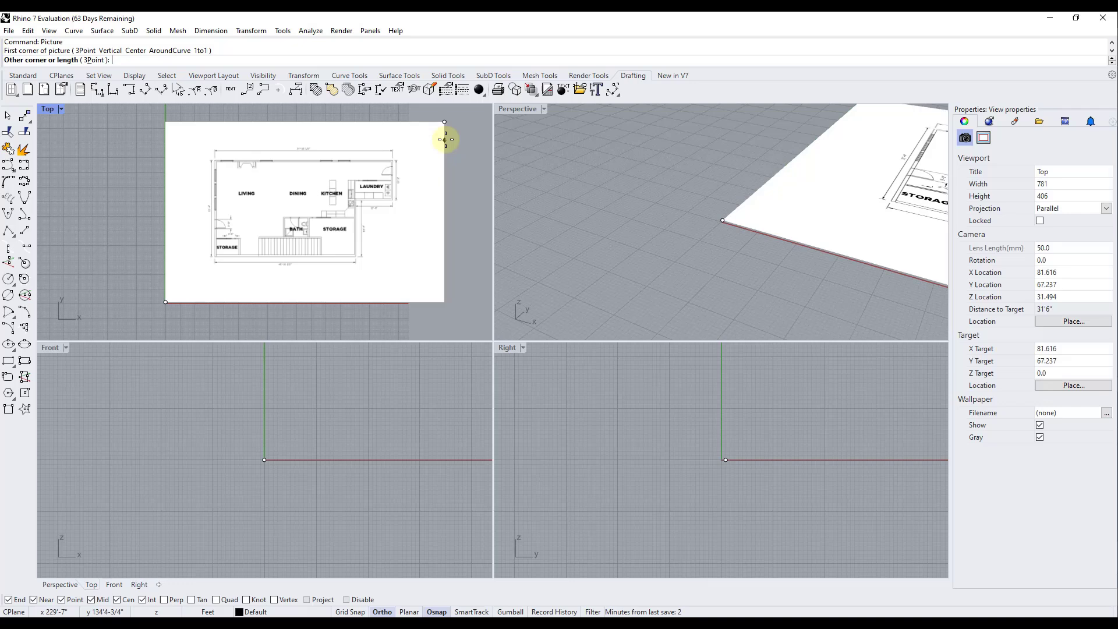
{"action": "left_click", "coordinate": [444, 140]}
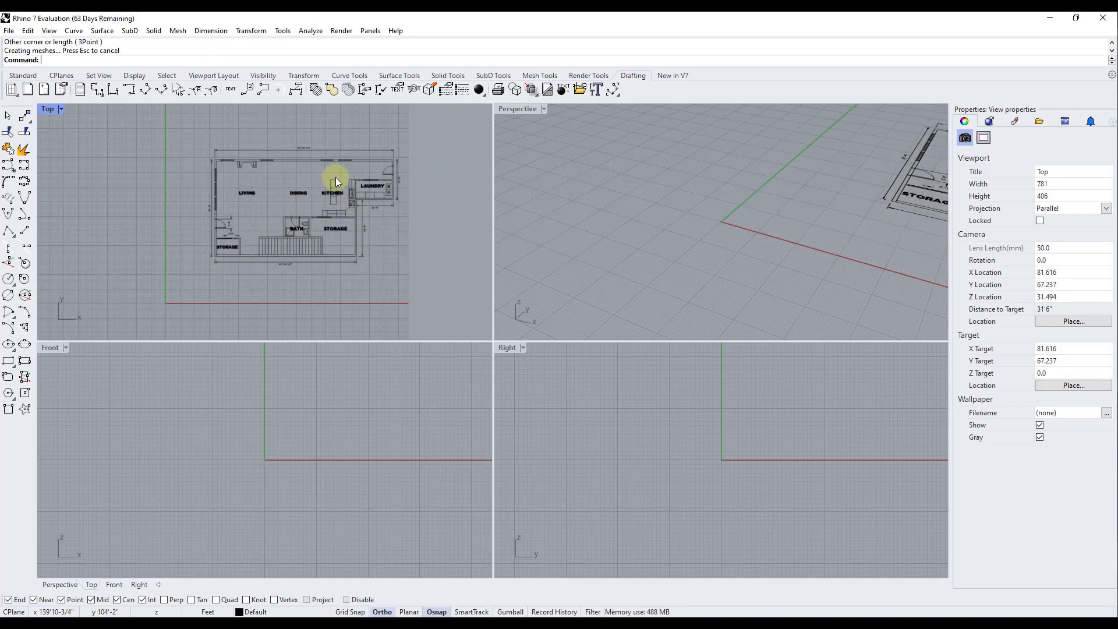
{"action": "mouse_move", "coordinate": [274, 162]}
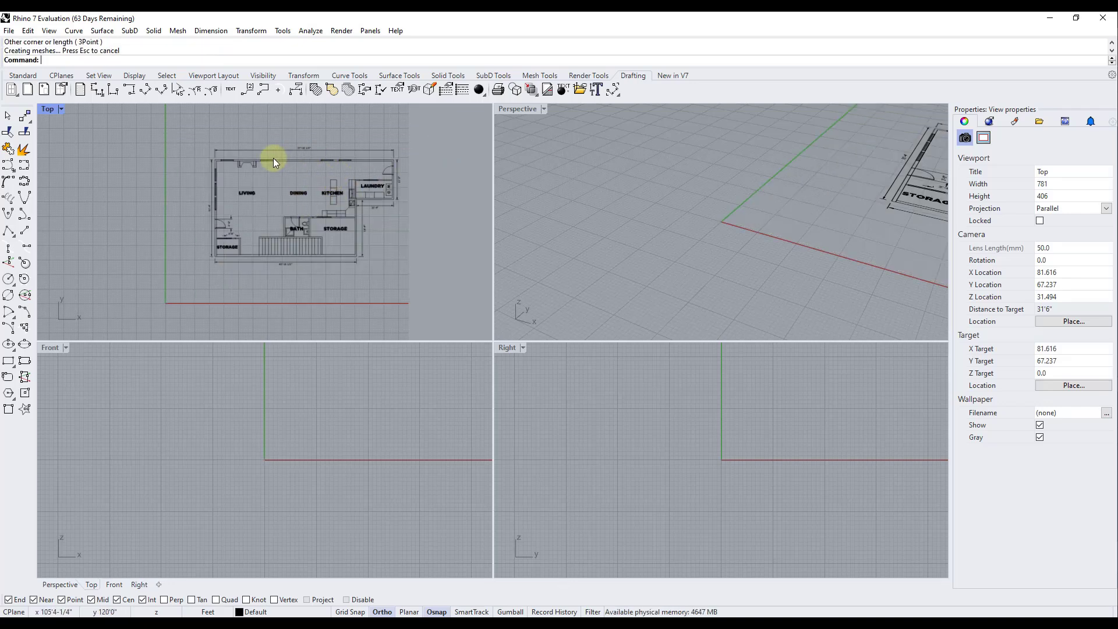
{"action": "scroll", "scroll_direction": "up", "scroll_amount": 3}
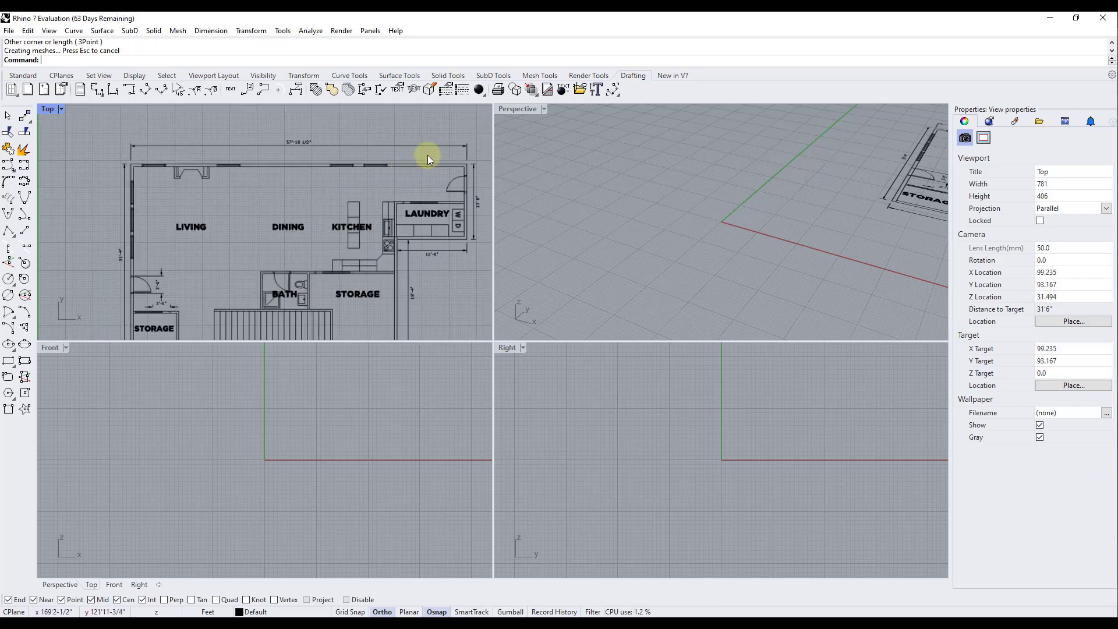
{"action": "mouse_move", "coordinate": [196, 176]}
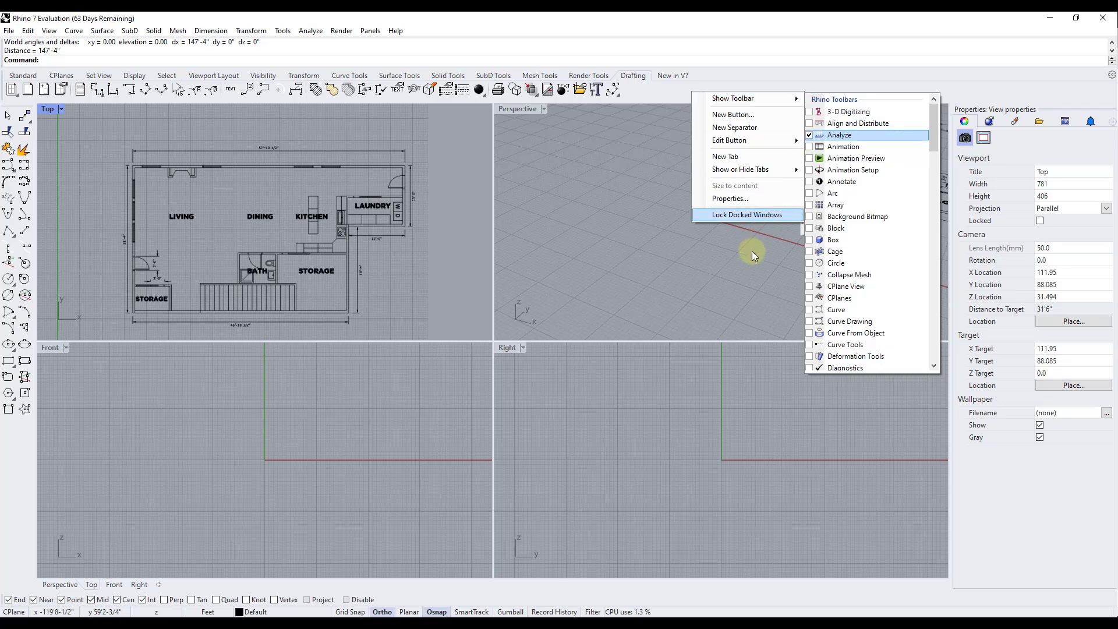
Step: Measure the top dimension line's two ends with Analyze Distance, reading 147'3"
{"action": "left_click", "coordinate": [839, 134]}
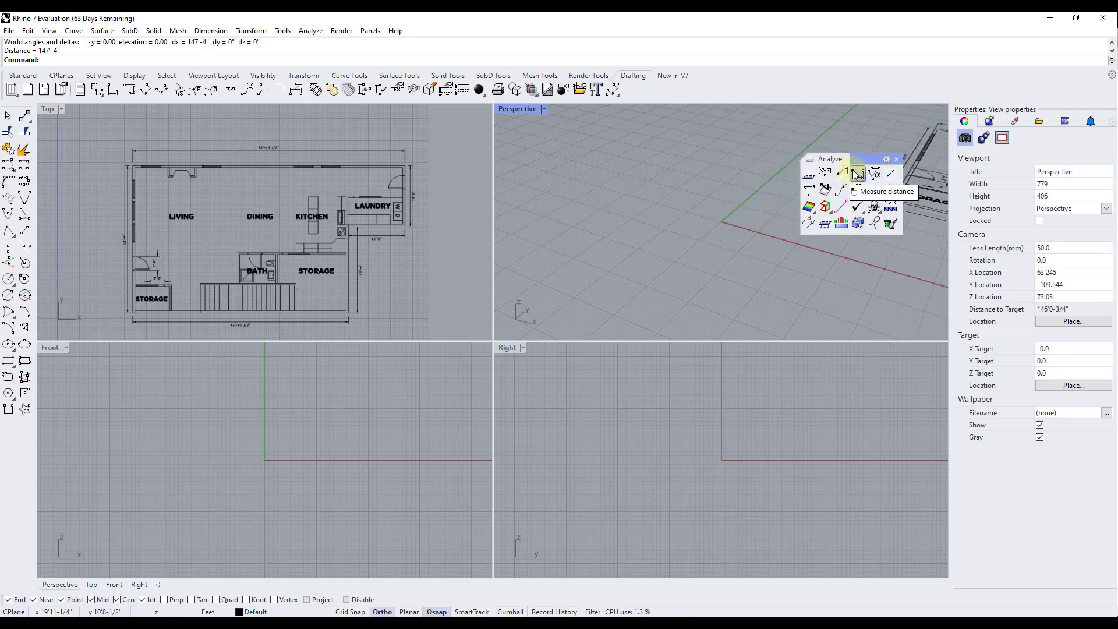
{"action": "left_click", "coordinate": [856, 174]}
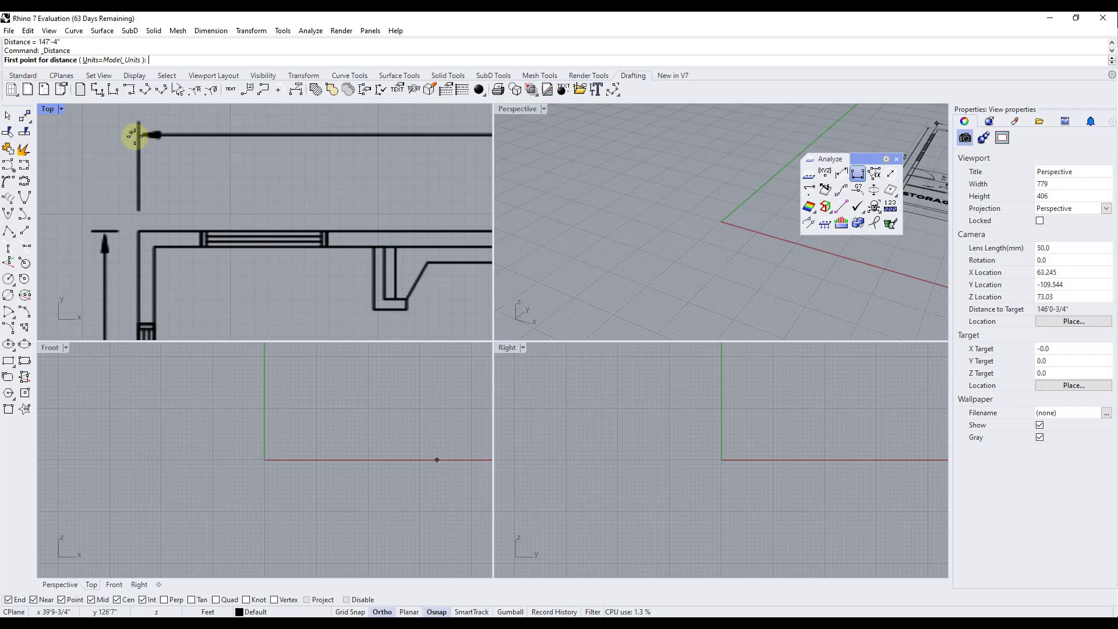
{"action": "left_click", "coordinate": [117, 135]}
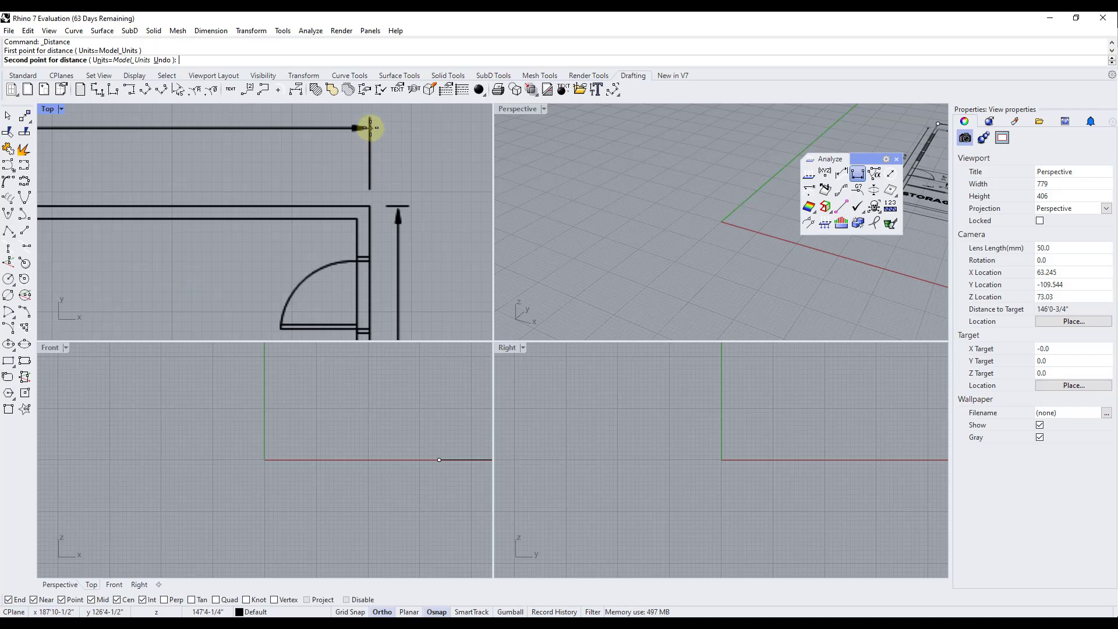
{"action": "left_click", "coordinate": [370, 128]}
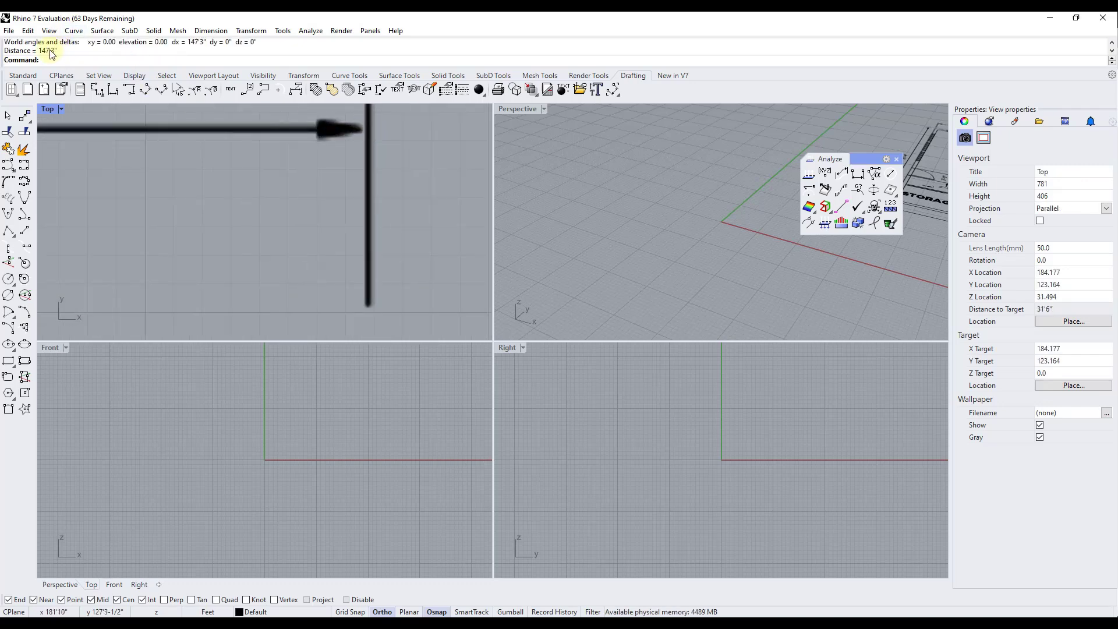
{"action": "mouse_move", "coordinate": [420, 207]}
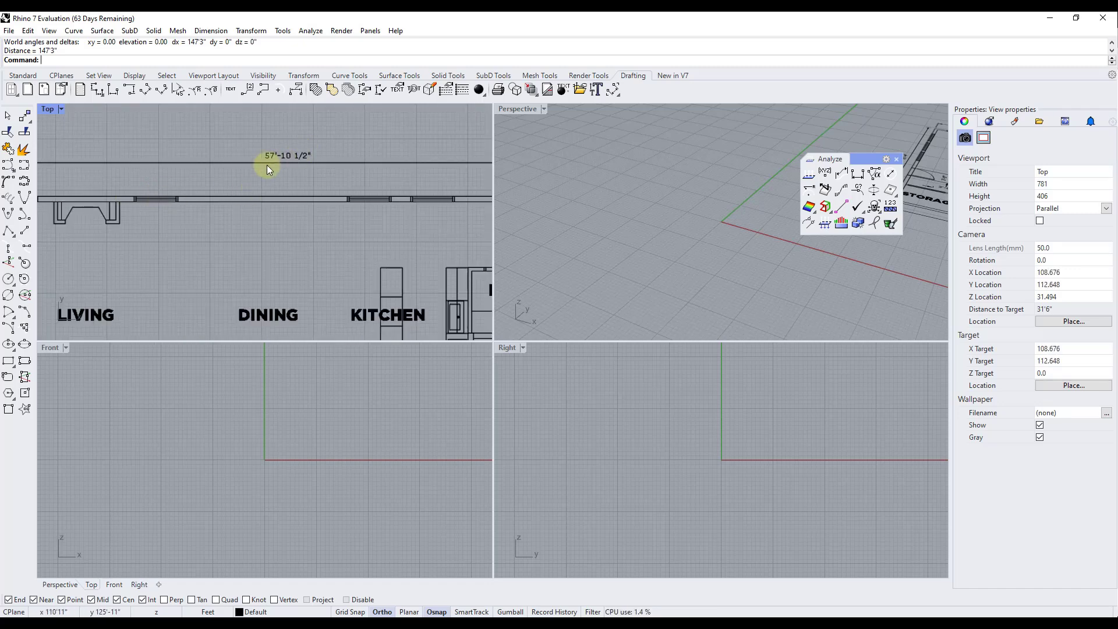
{"action": "mouse_move", "coordinate": [308, 164]}
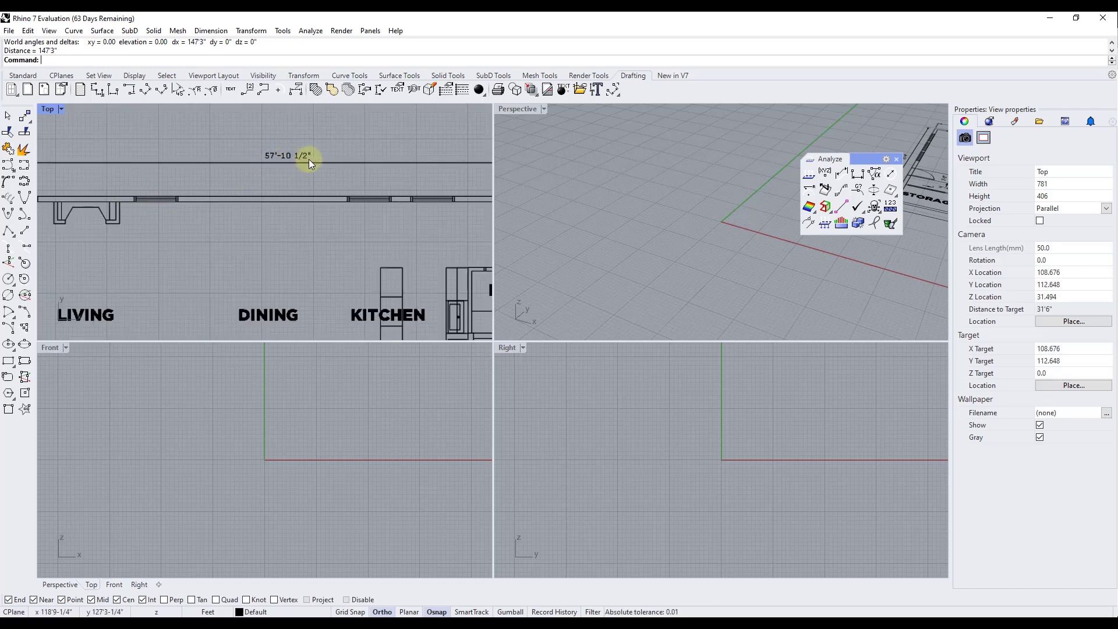
{"action": "scroll", "scroll_direction": "up", "scroll_amount": 3}
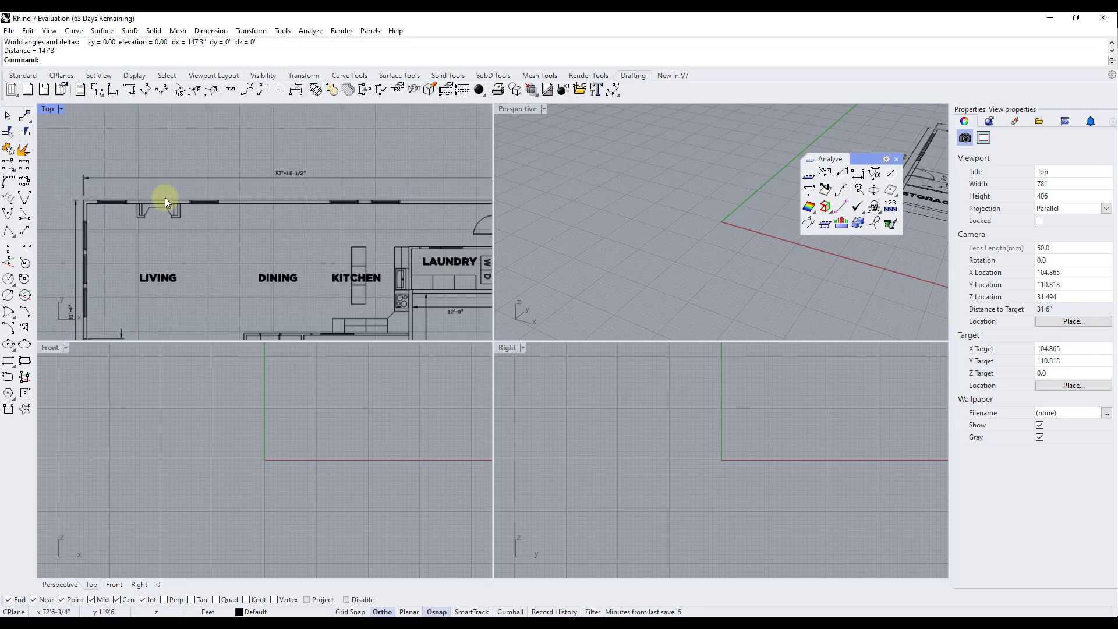
{"action": "mouse_move", "coordinate": [149, 231]}
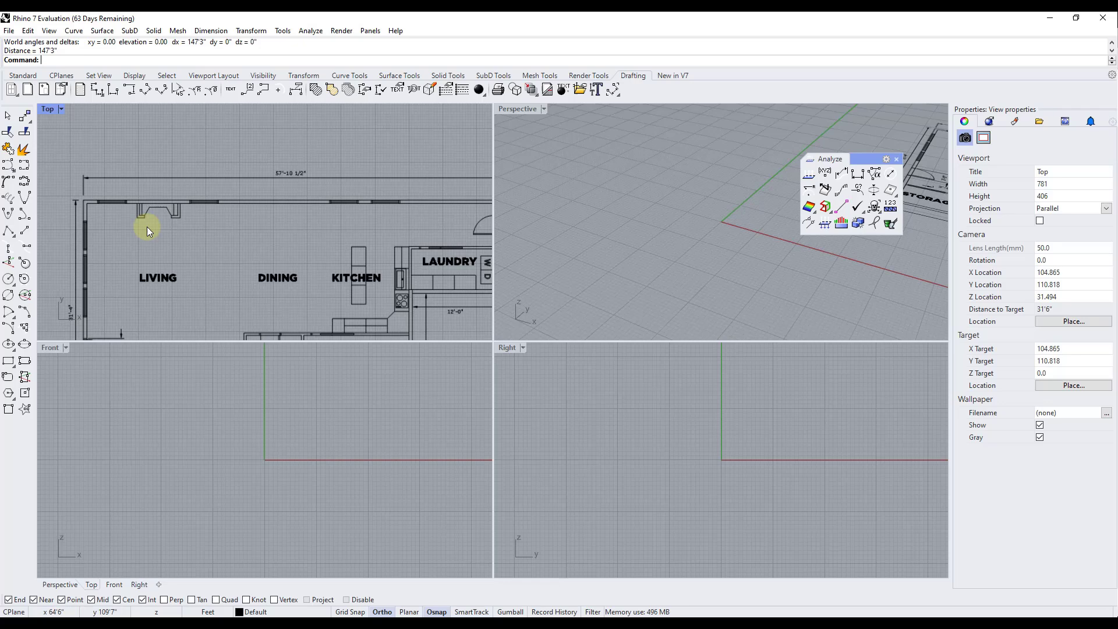
{"action": "left_click_drag", "start_coordinate": [147, 231], "coordinate": [198, 198]}
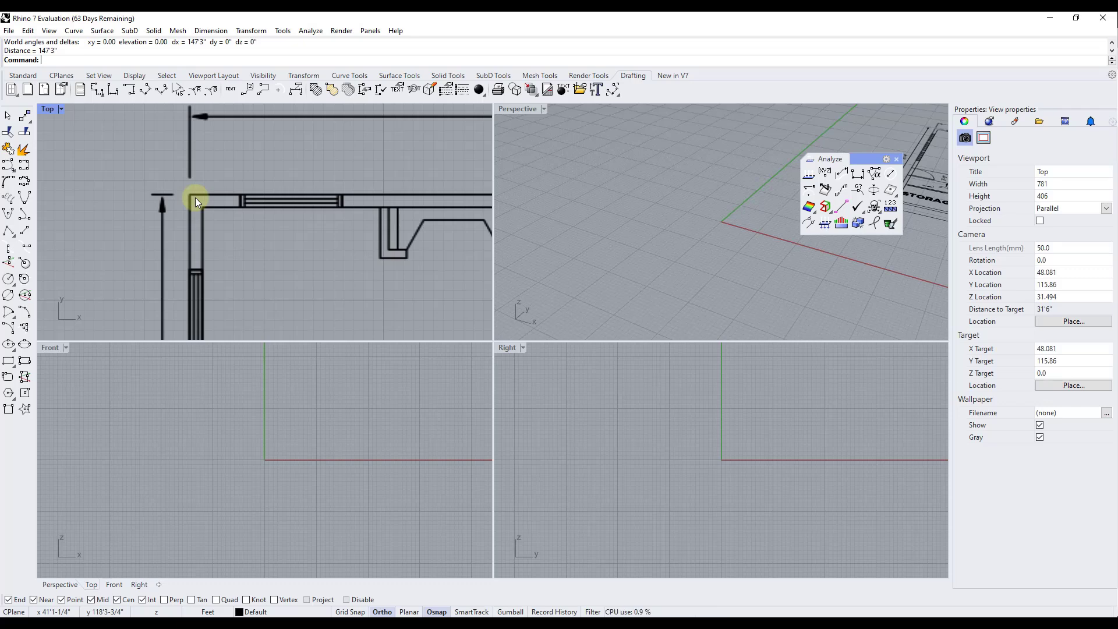
{"action": "type", "text": "Line"}
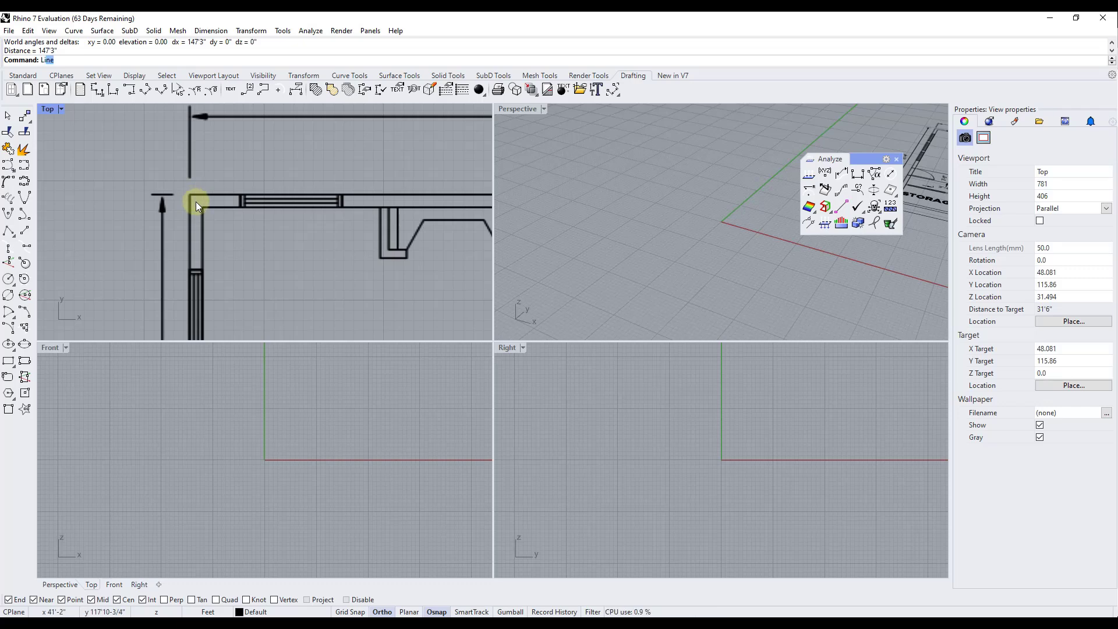
Step: Start the reference line exactly at the upper-left wall corner
{"action": "left_click", "coordinate": [188, 194]}
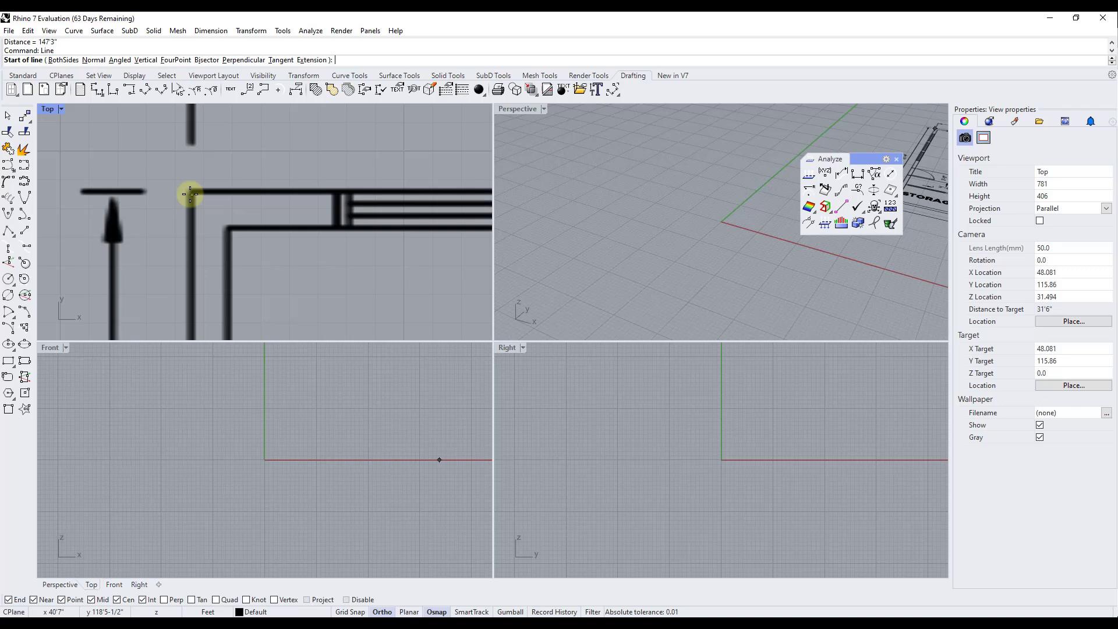
{"action": "left_click", "coordinate": [189, 193]}
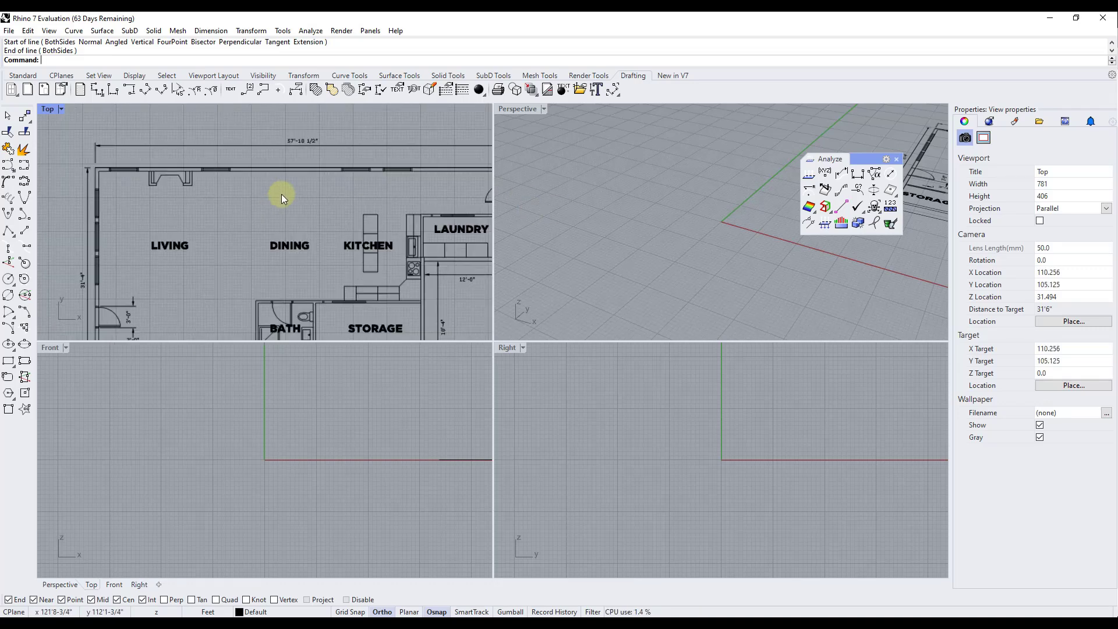
Step: Scale2D the picture and reference line to the wall's dimensioned length
{"action": "type", "text": "Scad"}
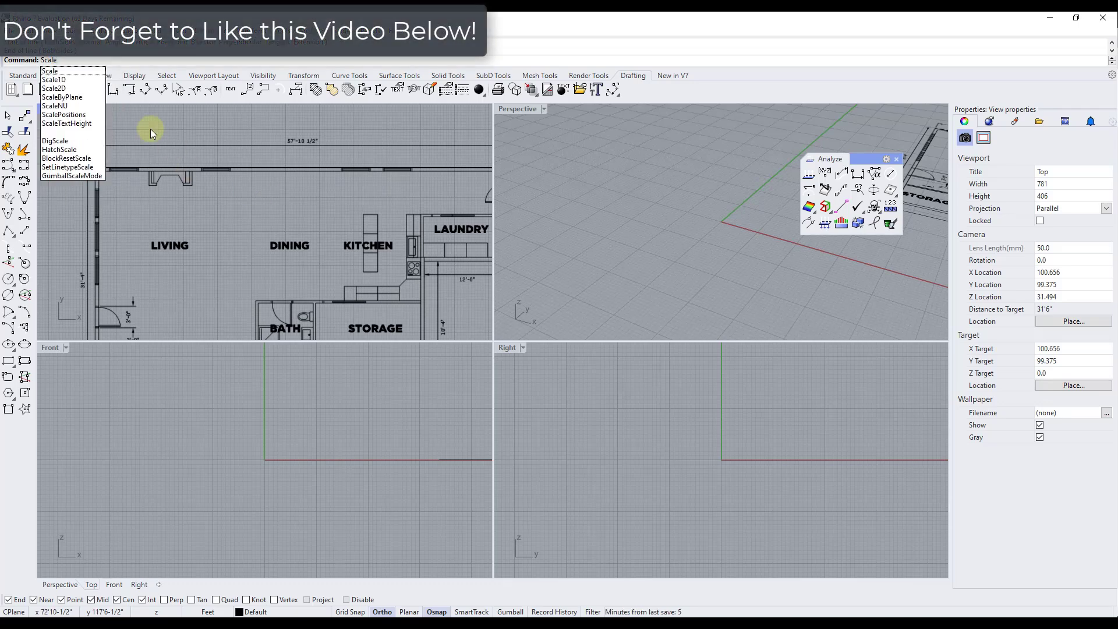
{"action": "left_click", "coordinate": [49, 70]}
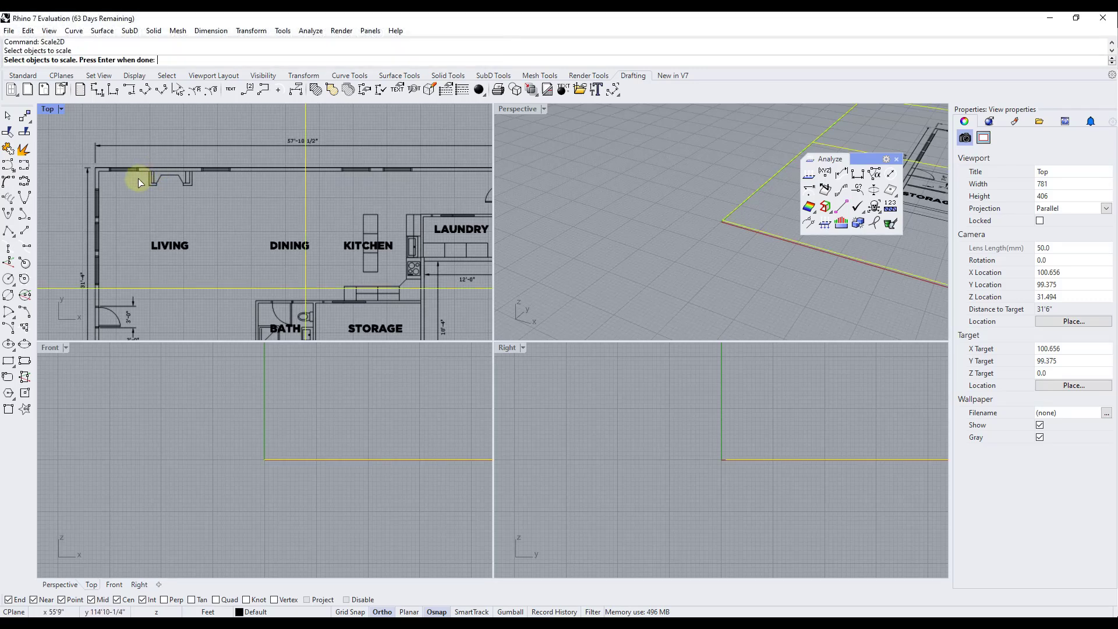
{"action": "mouse_move", "coordinate": [142, 170]}
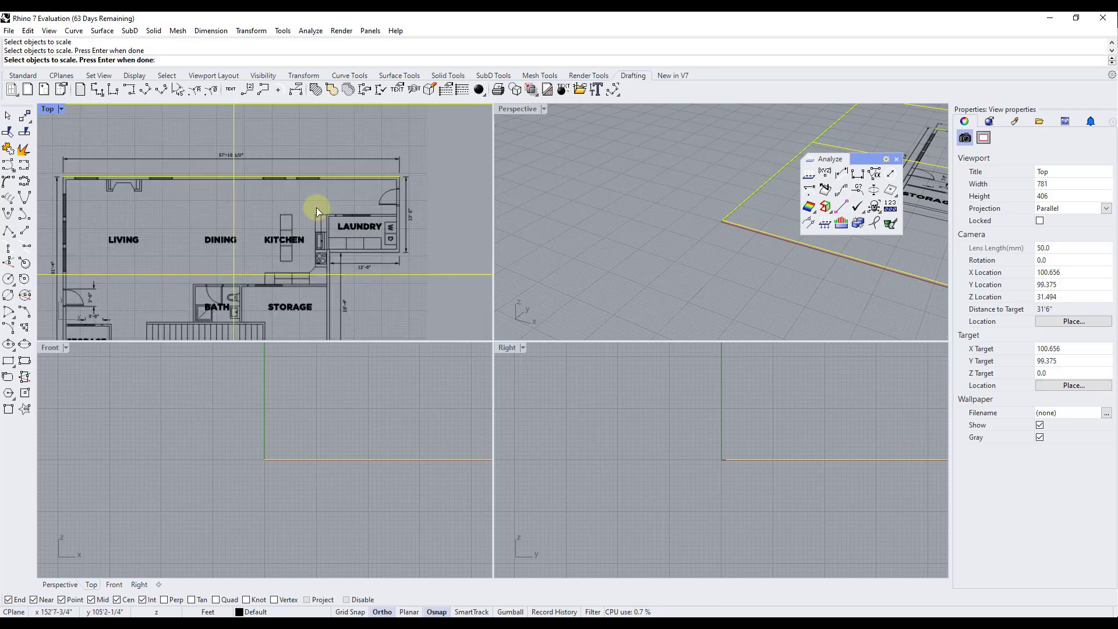
{"action": "mouse_move", "coordinate": [348, 164]}
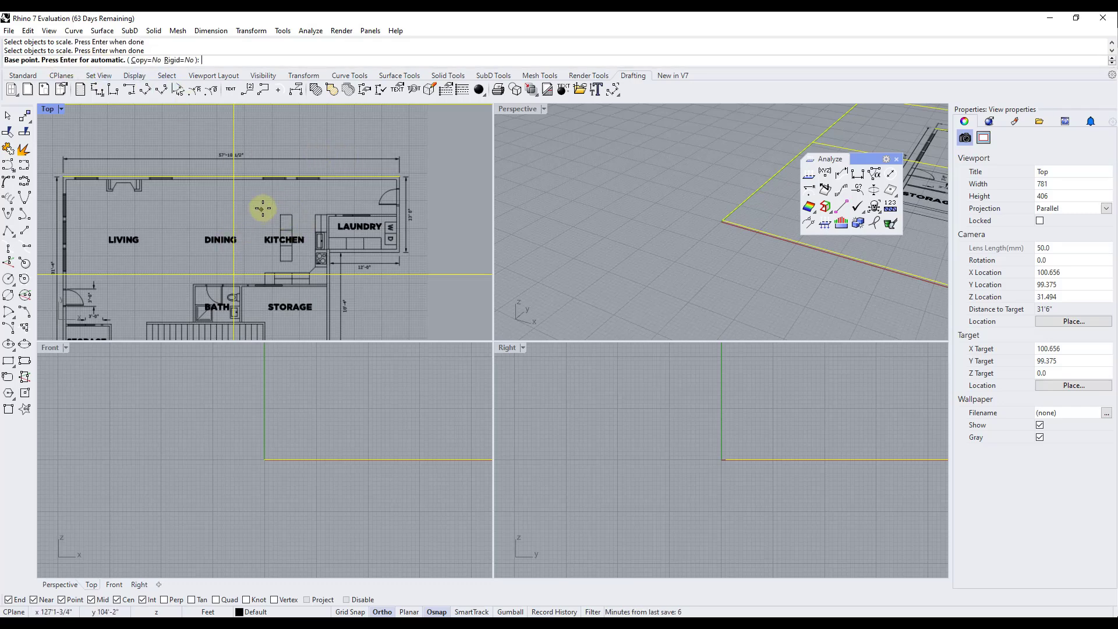
{"action": "mouse_move", "coordinate": [63, 174]}
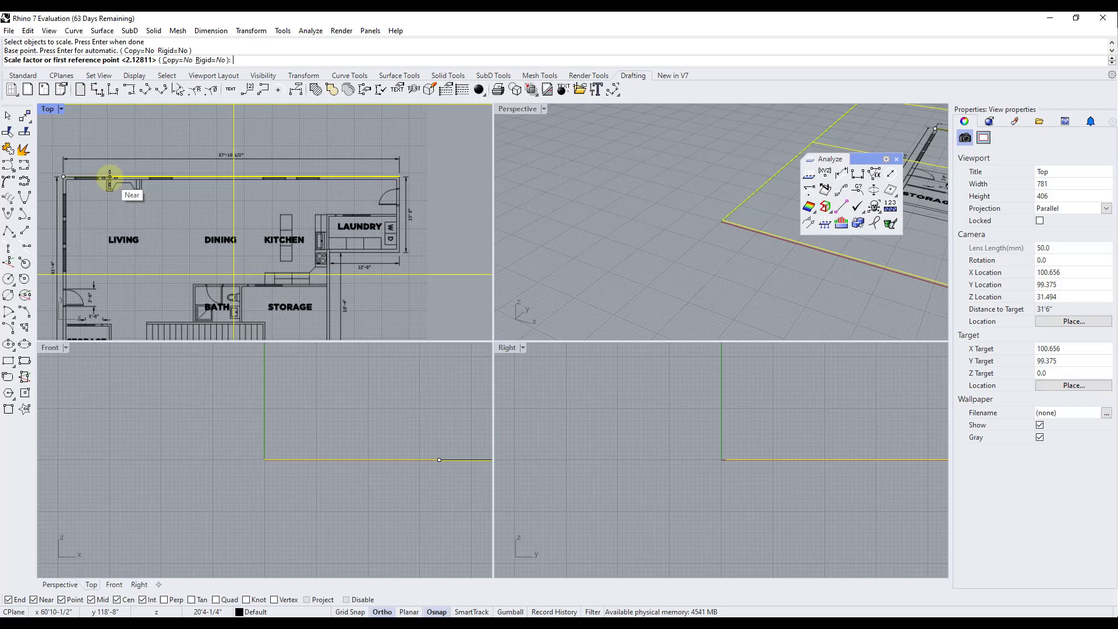
{"action": "mouse_move", "coordinate": [399, 193]}
{"action": "type", "text": "57"}
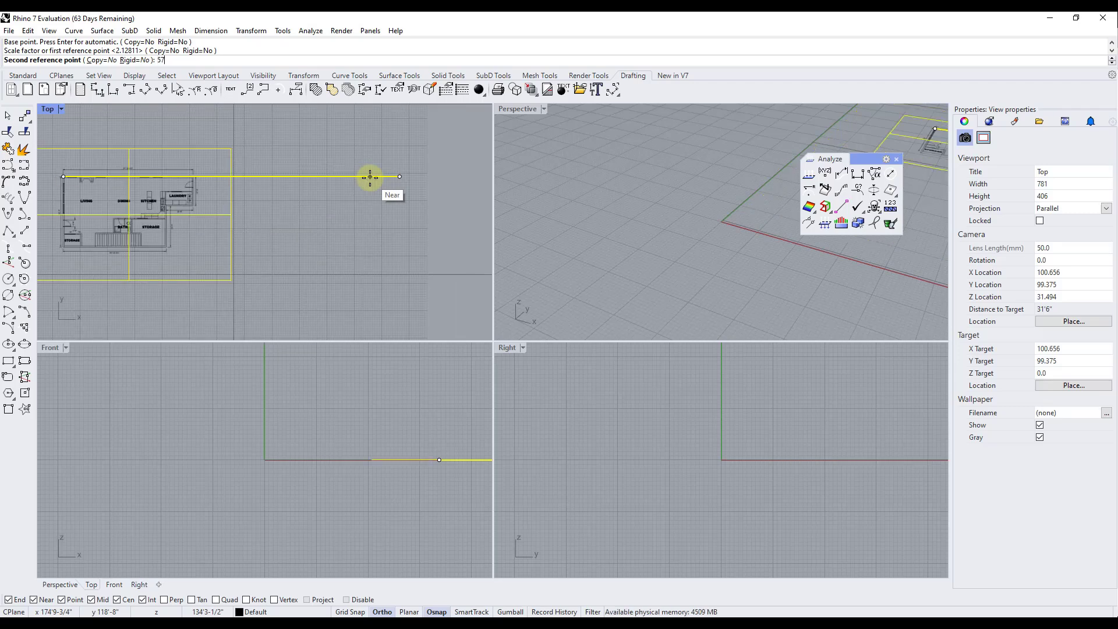
{"action": "type", "text": "2"}
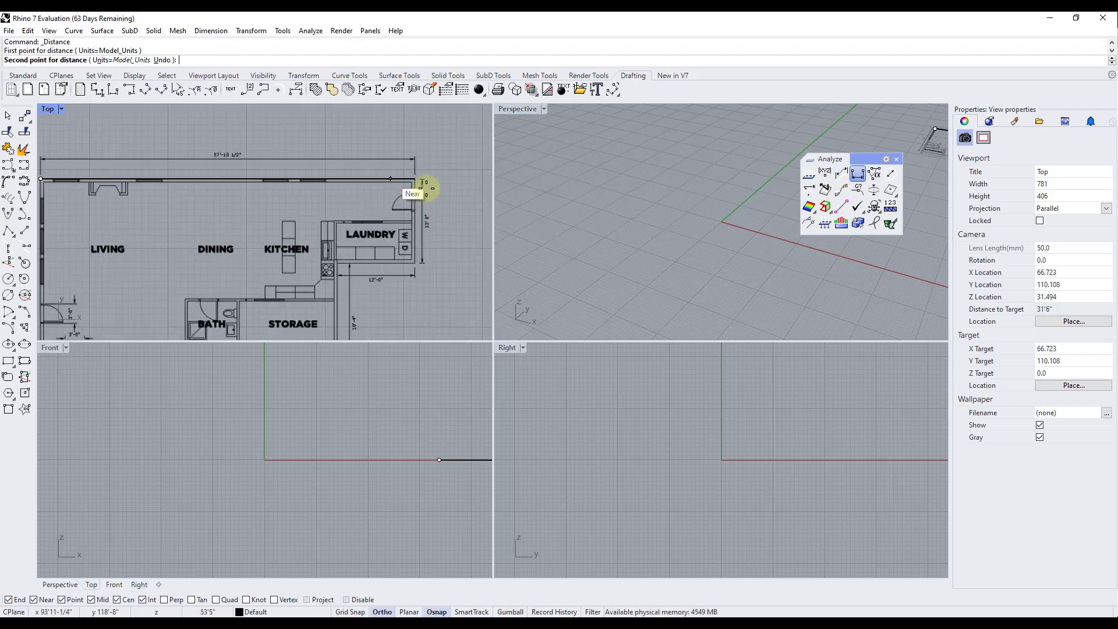
Step: Measure the top wall (57'2-1/2") and select the picture to rescale to 57'10.5"
{"action": "left_click", "coordinate": [417, 181]}
{"action": "type", "text": "Sc"}
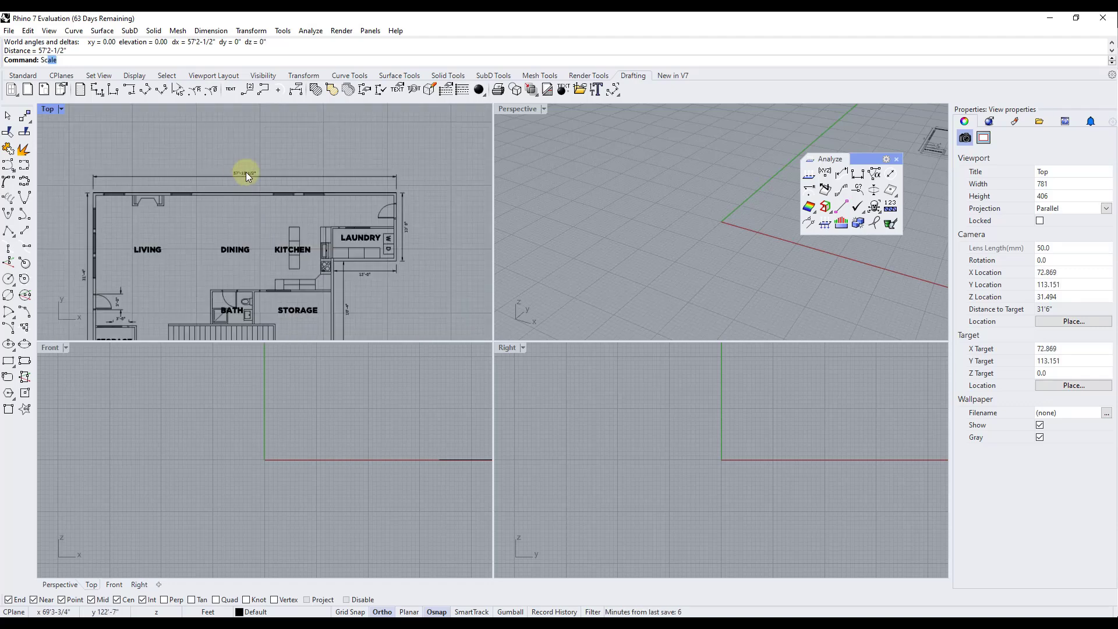
{"action": "left_click", "coordinate": [396, 192]}
{"action": "type", "text": "57'10.5"}
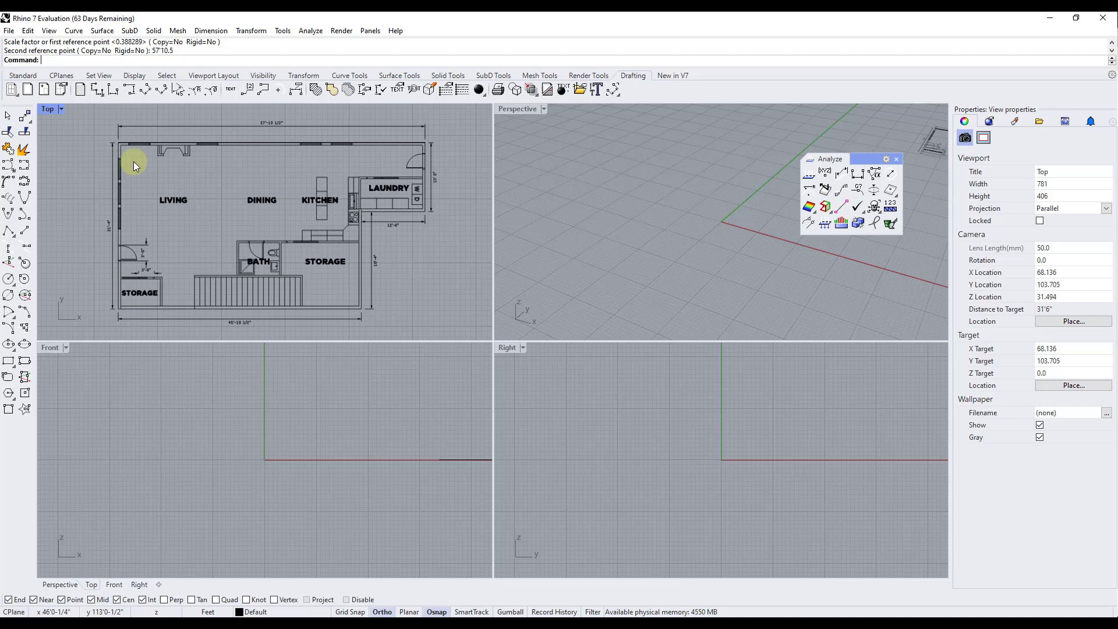
{"action": "mouse_move", "coordinate": [140, 230]}
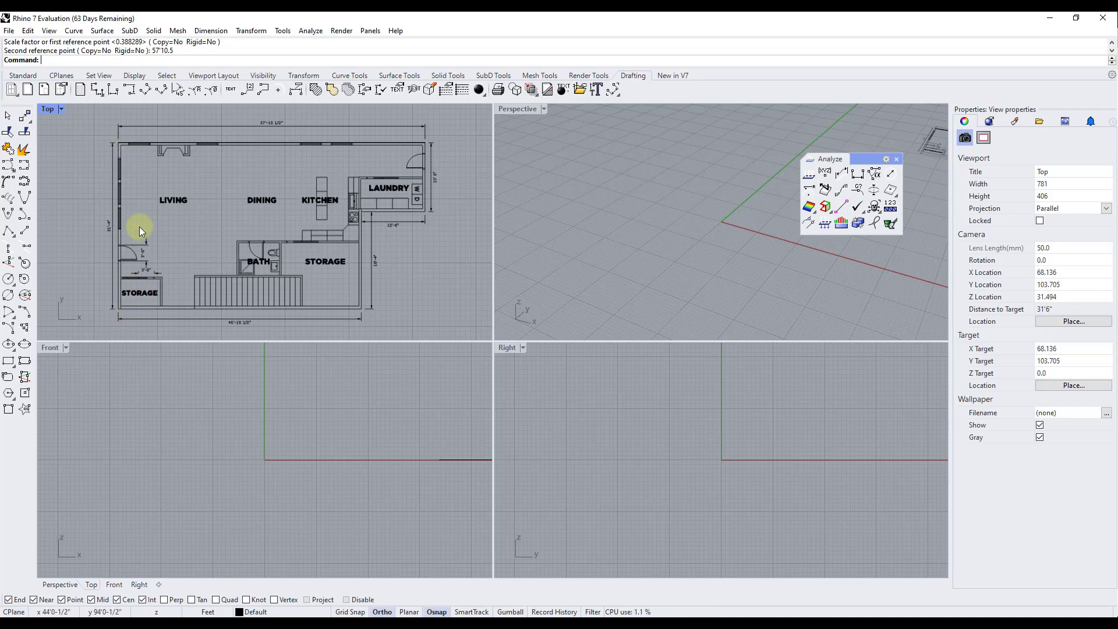
{"action": "mouse_move", "coordinate": [351, 230]}
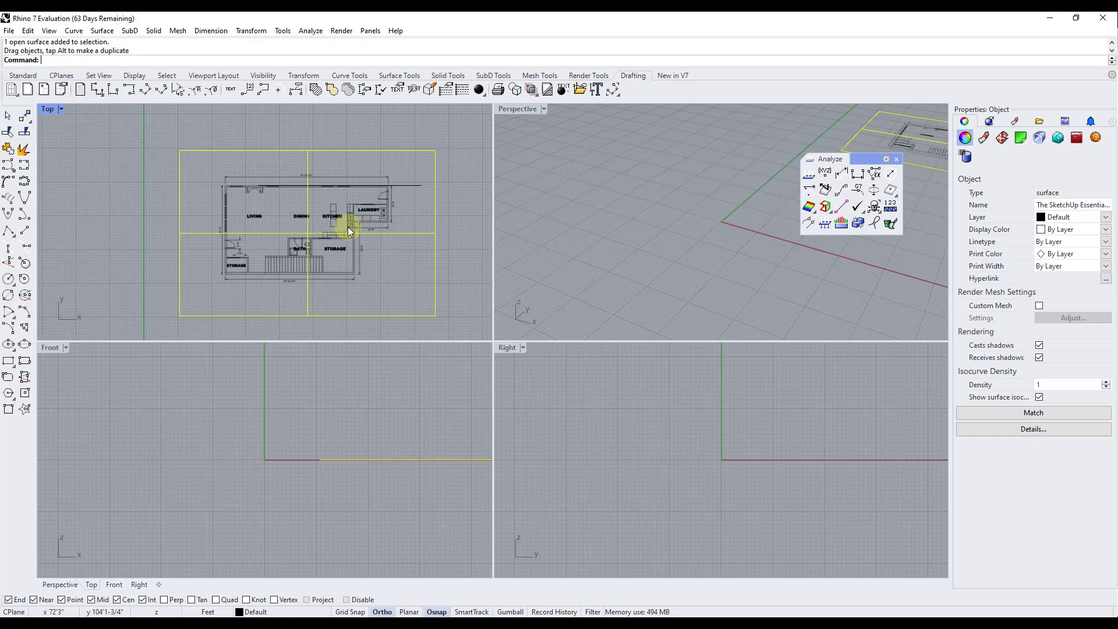
{"action": "left_click_drag", "start_coordinate": [349, 228], "coordinate": [343, 196]}
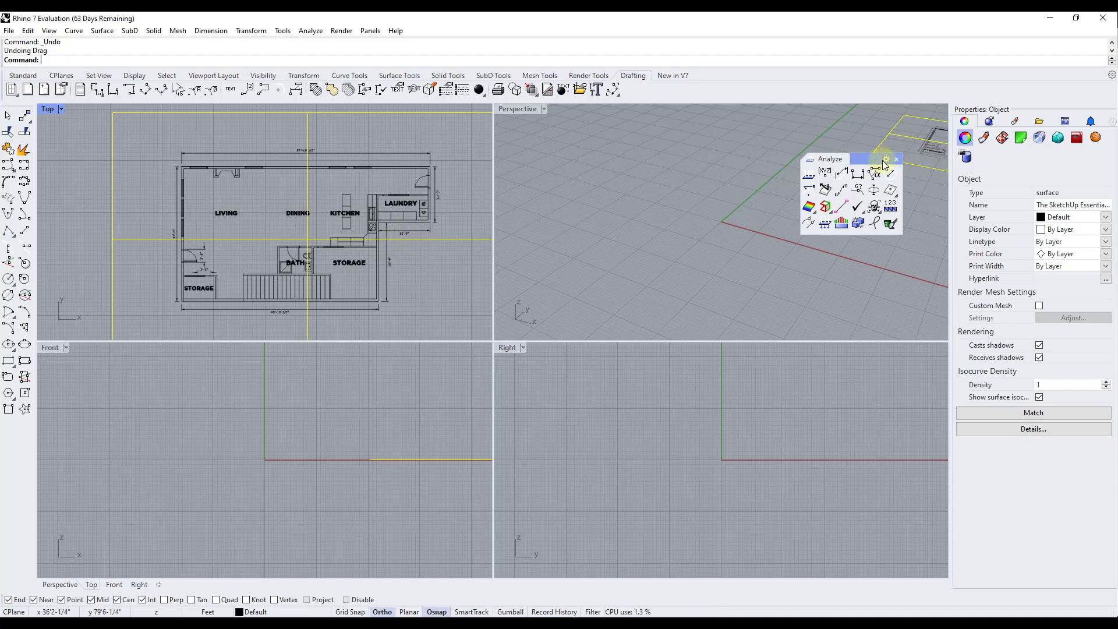
{"action": "left_click", "coordinate": [341, 30]}
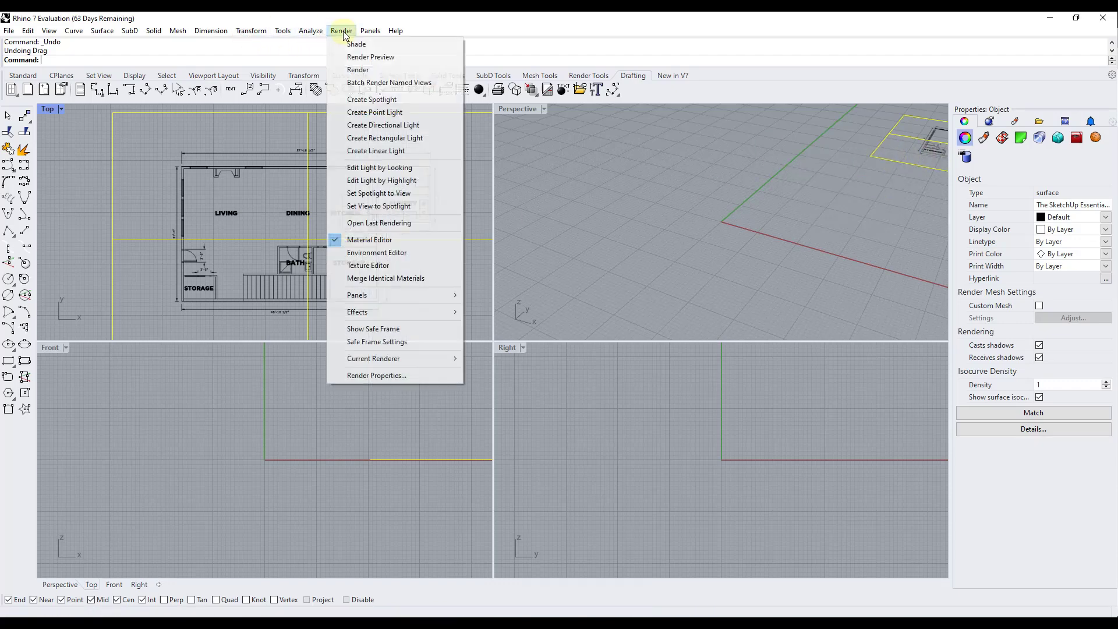
{"action": "left_click", "coordinate": [369, 31]}
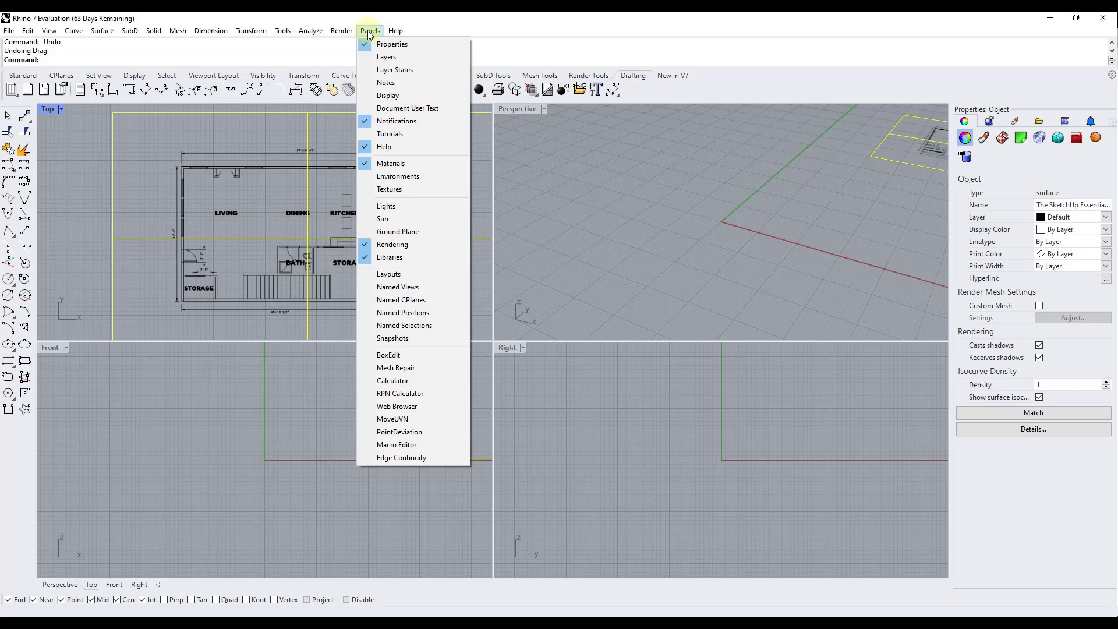
Step: Add a 'Floor Plan Image' layer and assign the floor plan picture to it
{"action": "left_click", "coordinate": [385, 56]}
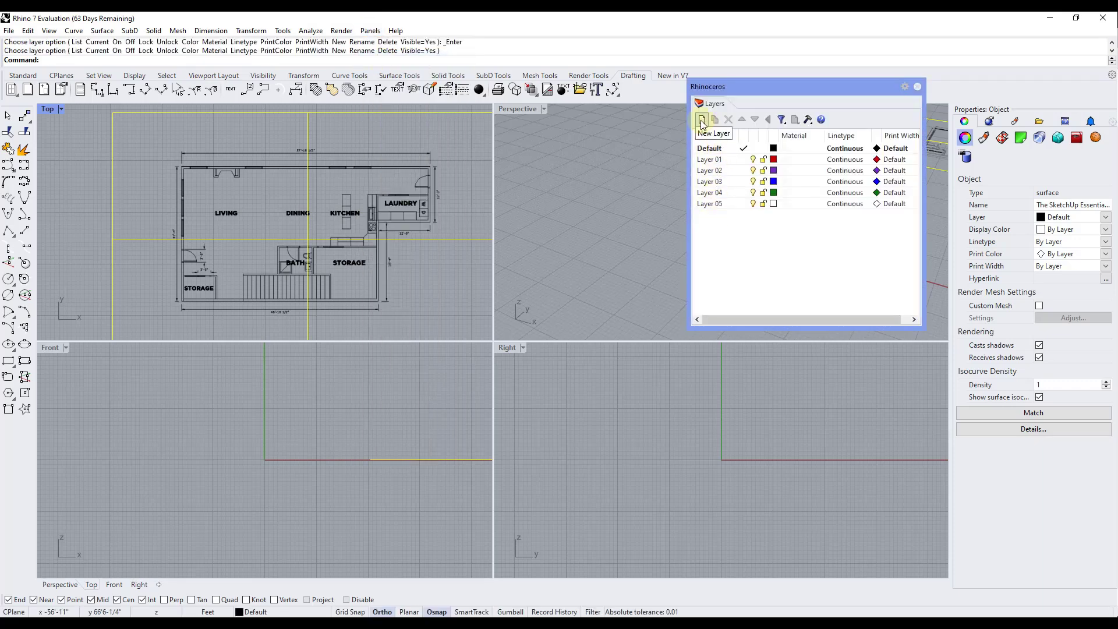
{"action": "left_click", "coordinate": [701, 119]}
{"action": "type", "text": "Floor Plan Image"}
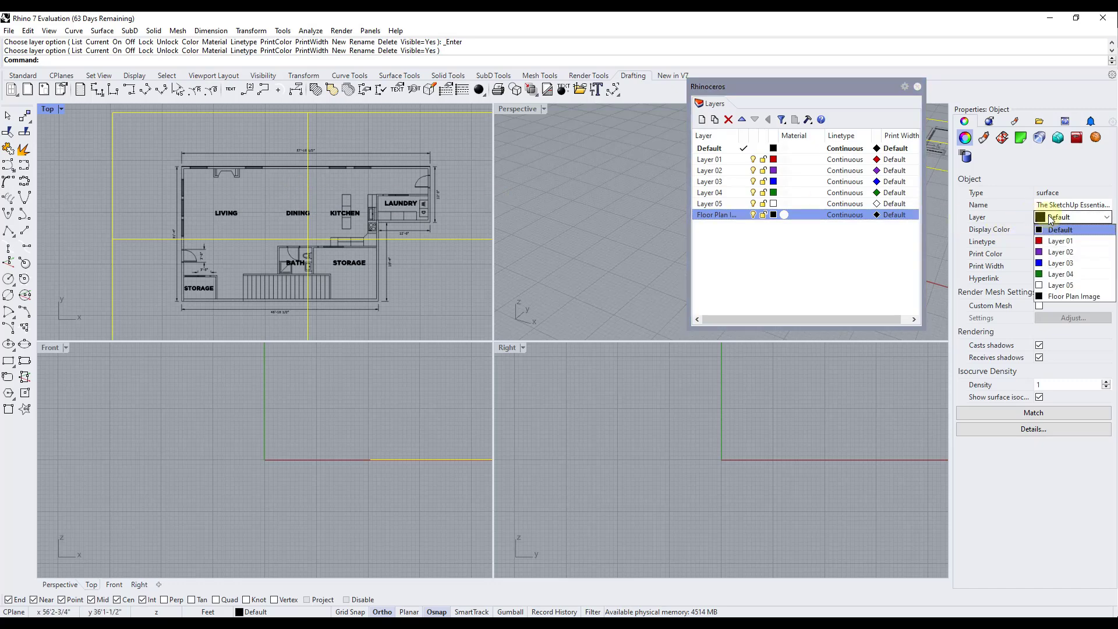
{"action": "mouse_move", "coordinate": [1075, 296]}
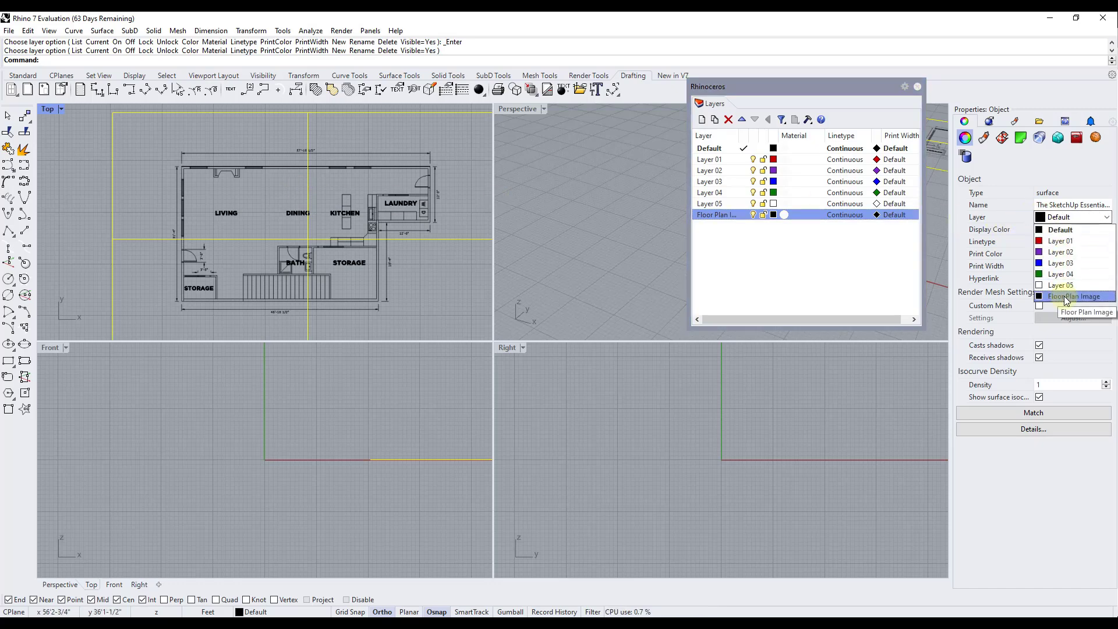
{"action": "left_click", "coordinate": [1072, 296]}
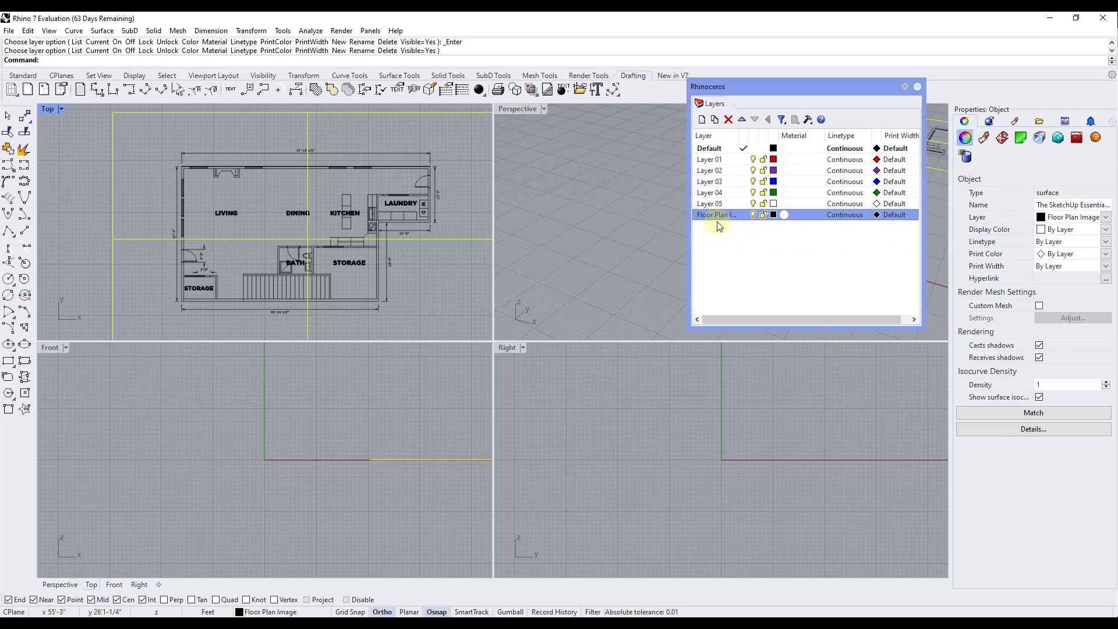
Step: Turn the Floor Plan Image layer's visibility off and back on
{"action": "left_click", "coordinate": [752, 215]}
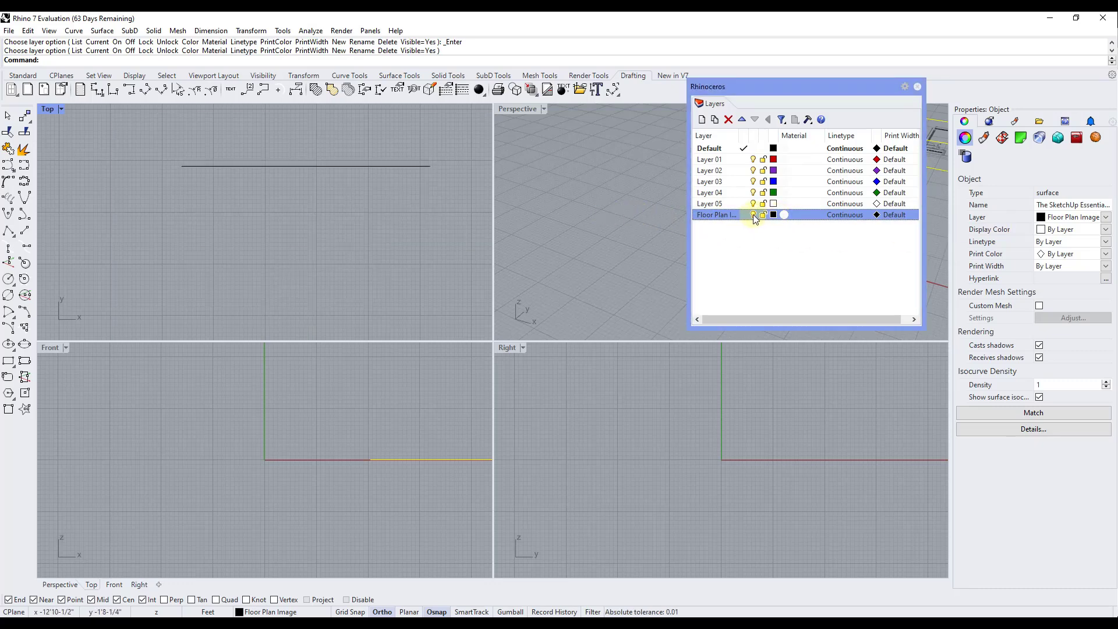
{"action": "left_click", "coordinate": [763, 215]}
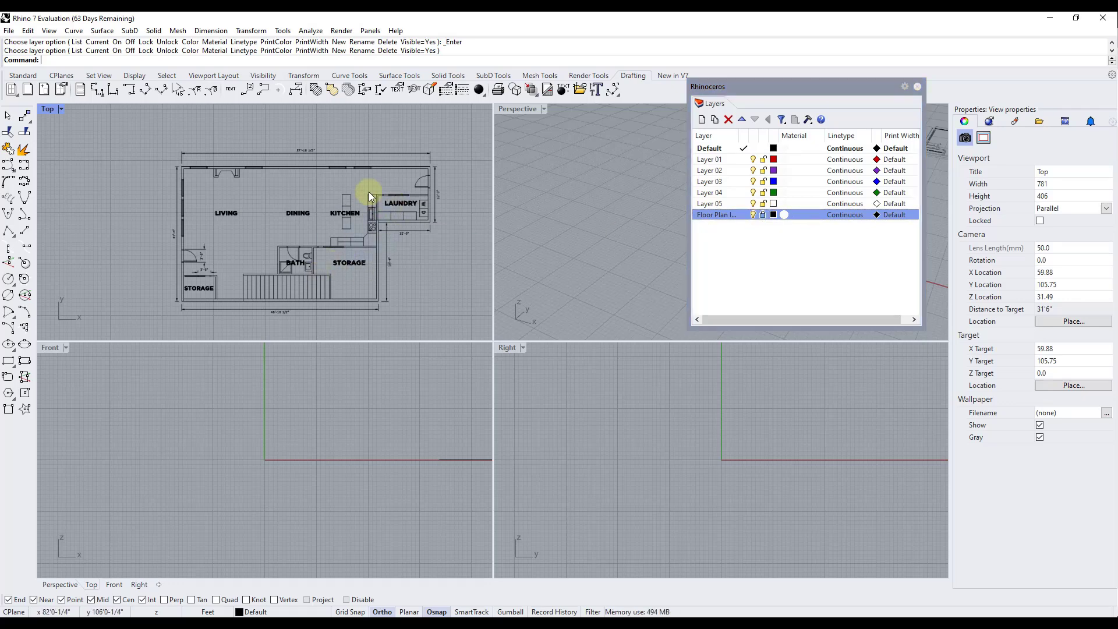
{"action": "mouse_move", "coordinate": [344, 228]}
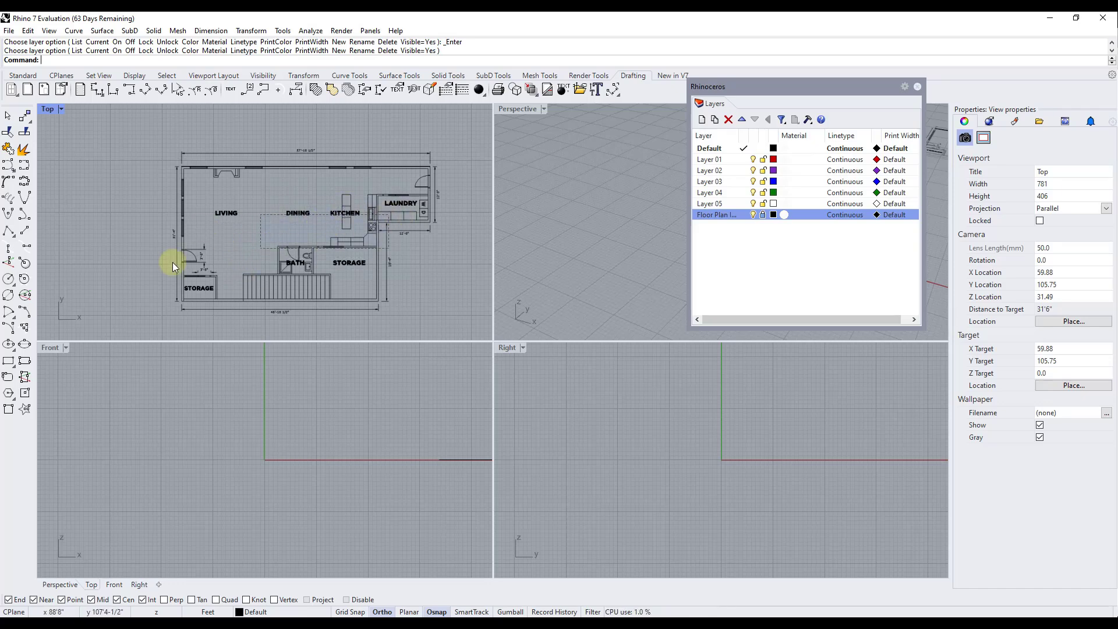
{"action": "mouse_move", "coordinate": [363, 228]}
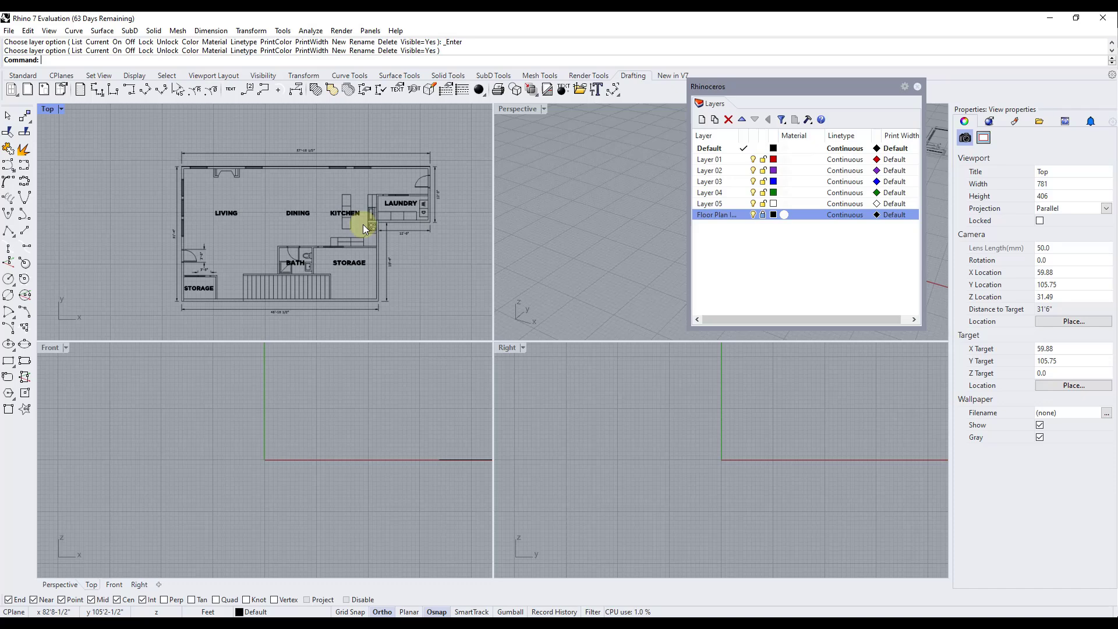
{"action": "mouse_move", "coordinate": [365, 226]}
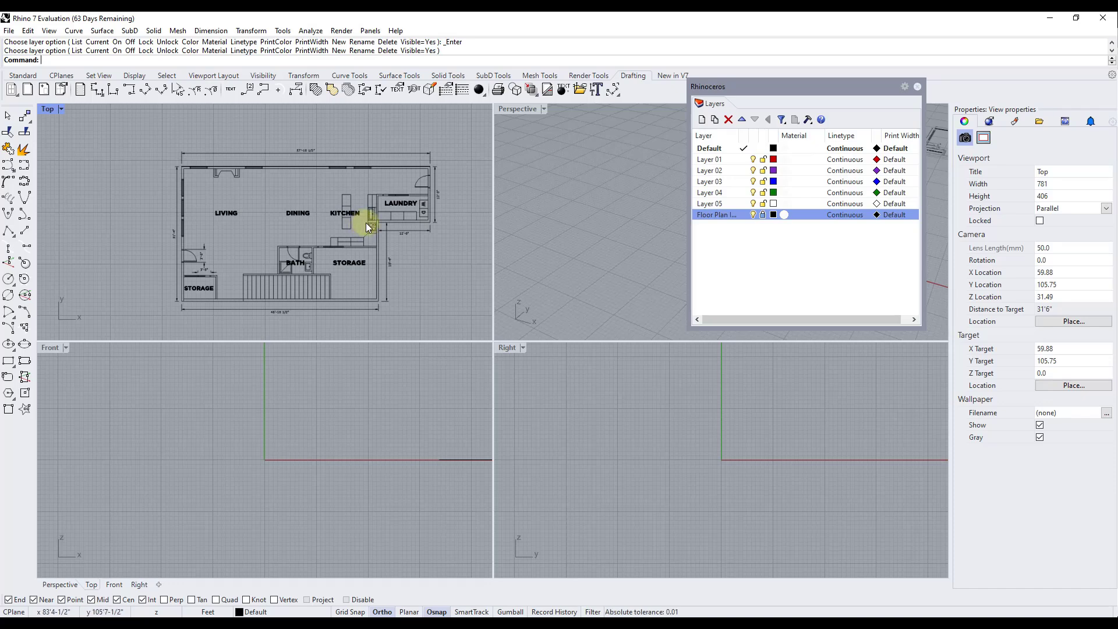
{"action": "mouse_move", "coordinate": [349, 278]}
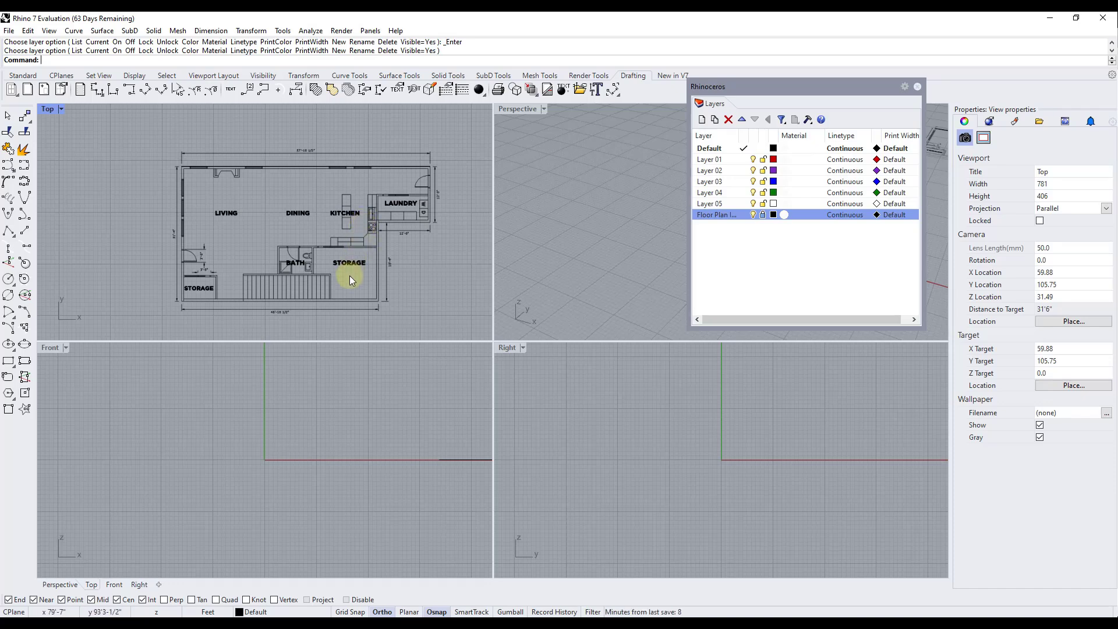